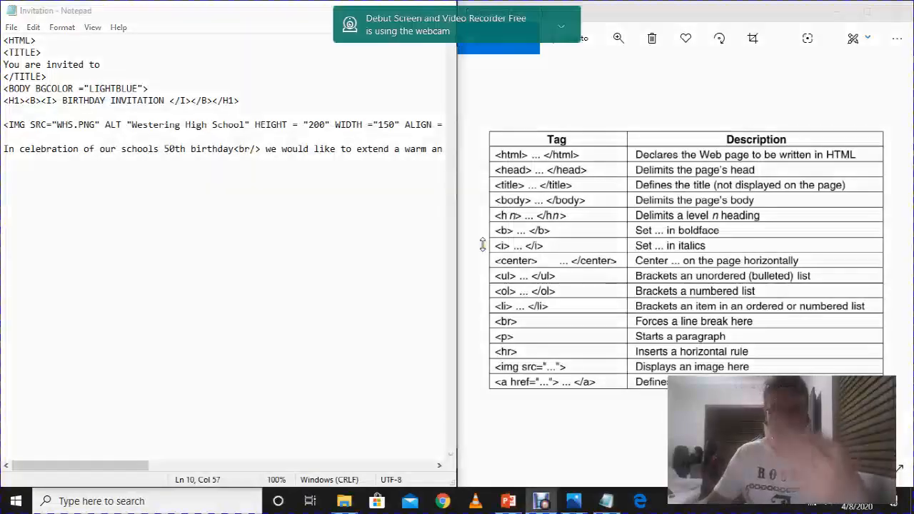
# Maximize the invitation Notepad window and delete the image tag's closing >.
pyautogui.click(560, 27)
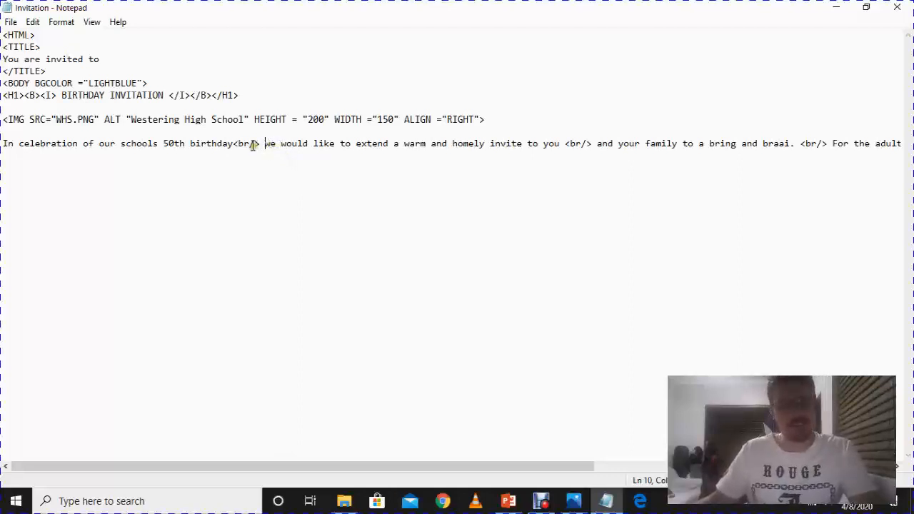
pyautogui.moveTo(117, 144); pyautogui.dragTo(233, 144)
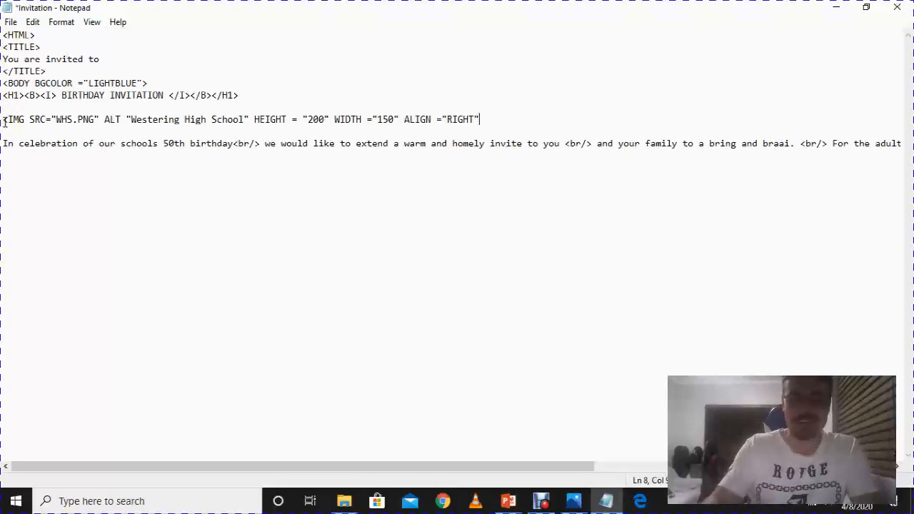
# Retype the image tag's closing > and select the celebration sentence's opening words.
pyautogui.write('>')
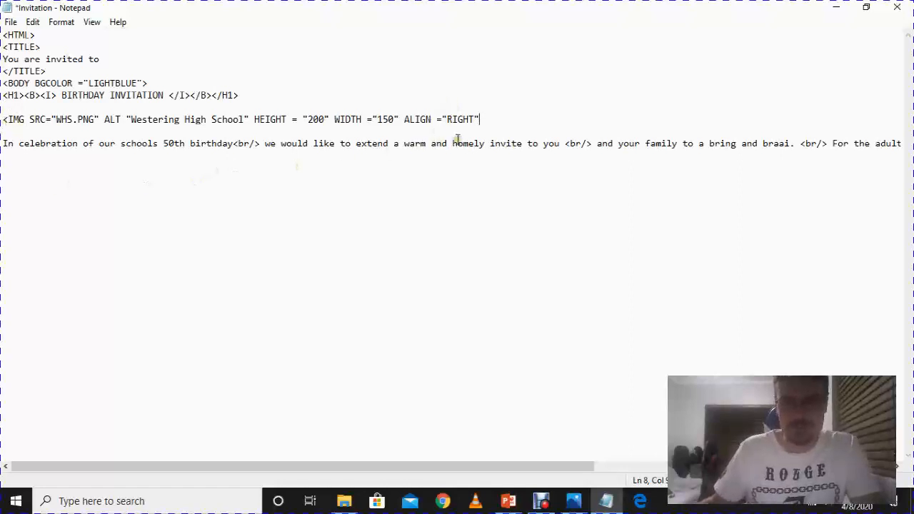
pyautogui.write('>')
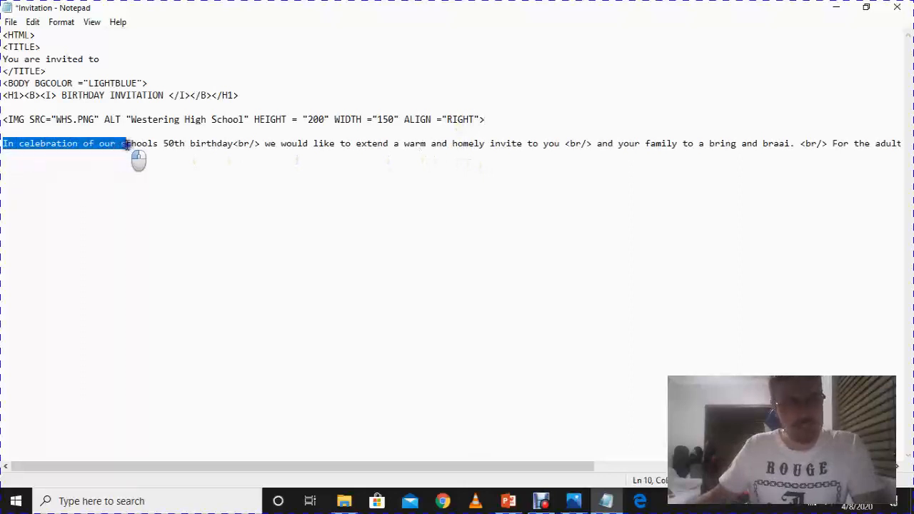
pyautogui.moveTo(128, 143); pyautogui.dragTo(232, 143)
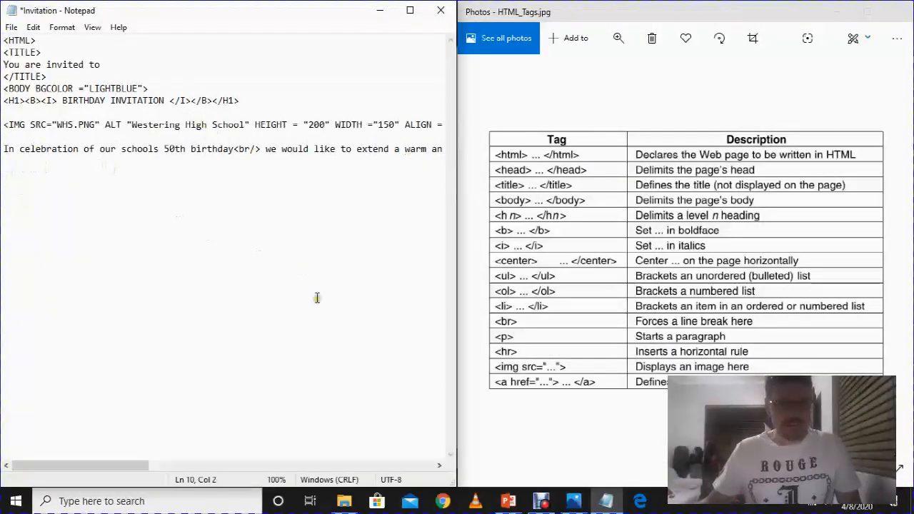
# Scroll the invitation source right toward the end of the celebration paragraph.
pyautogui.hscroll(3)
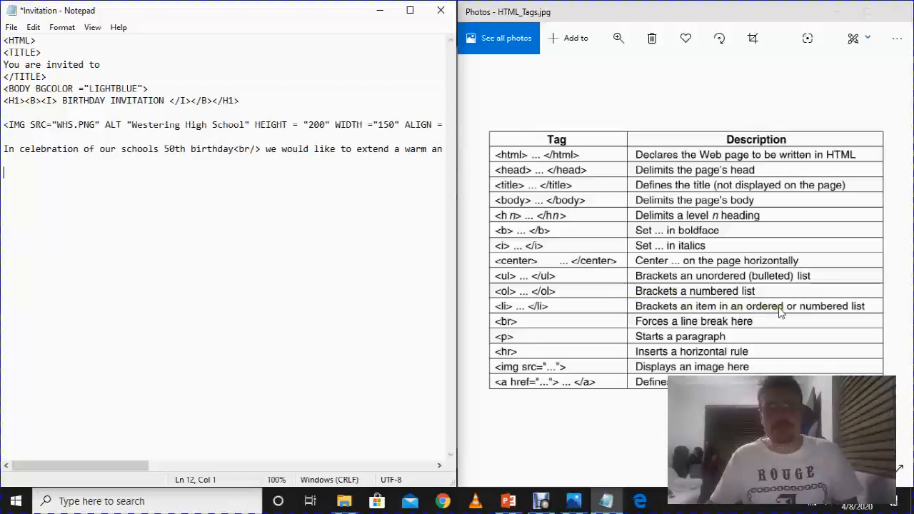
pyautogui.moveTo(568, 325)
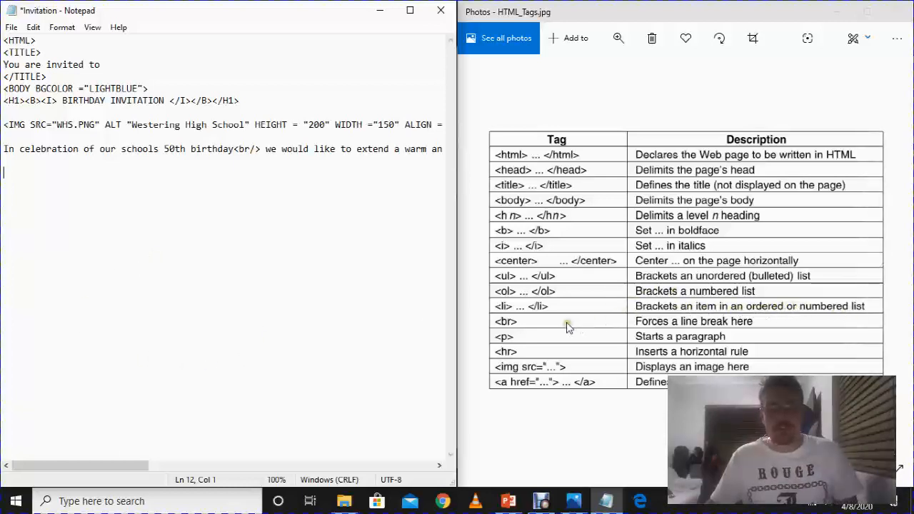
pyautogui.moveTo(557, 318)
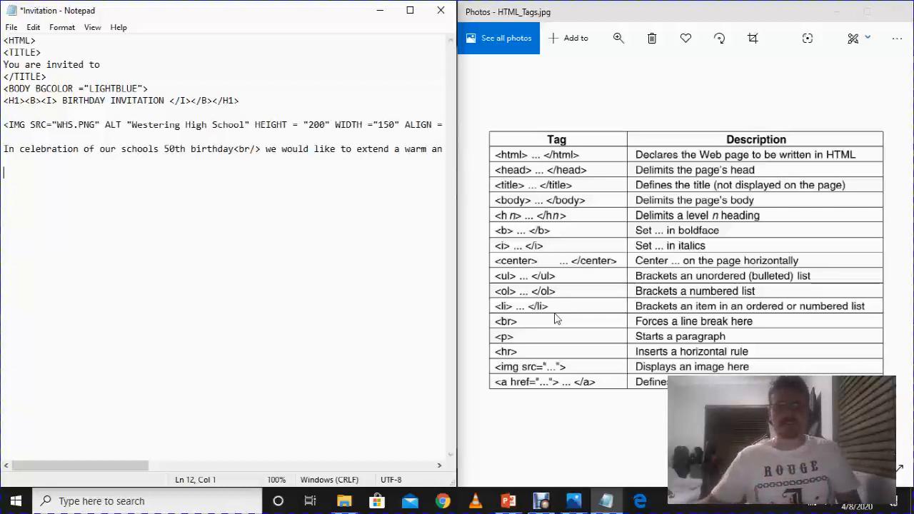
pyautogui.moveTo(745, 348)
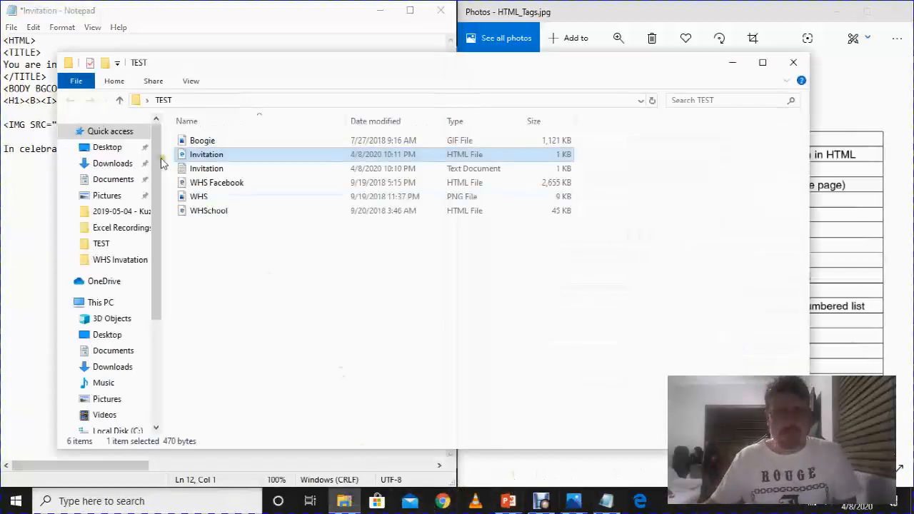
# Open the TEST folder's Invitation HTML file in Edge.
pyautogui.doubleClick(206, 154)
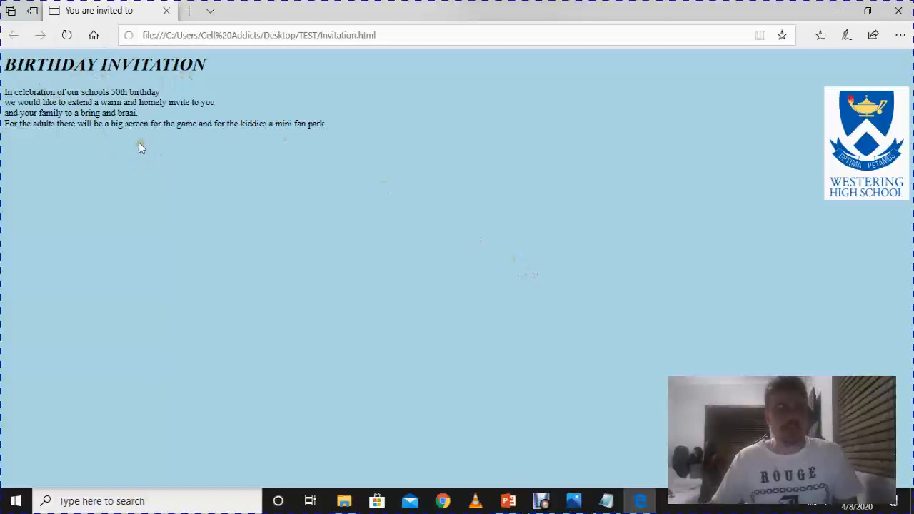
pyautogui.moveTo(64, 140)
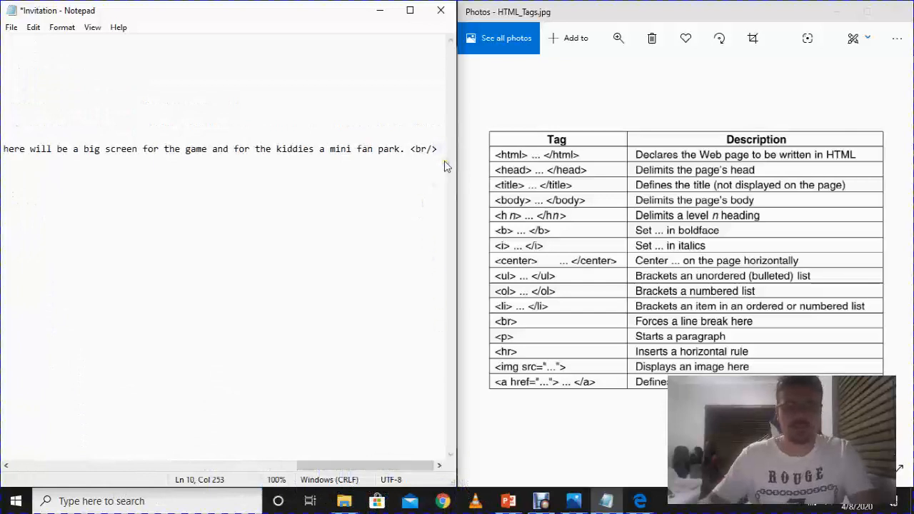
# Add a <p> tag after the last <br/> on line 10.
pyautogui.write('<p')
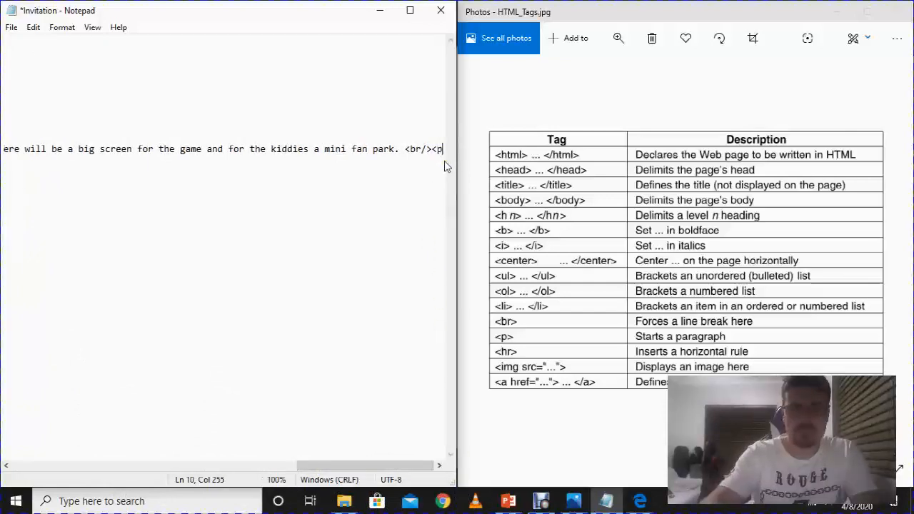
pyautogui.write('>')
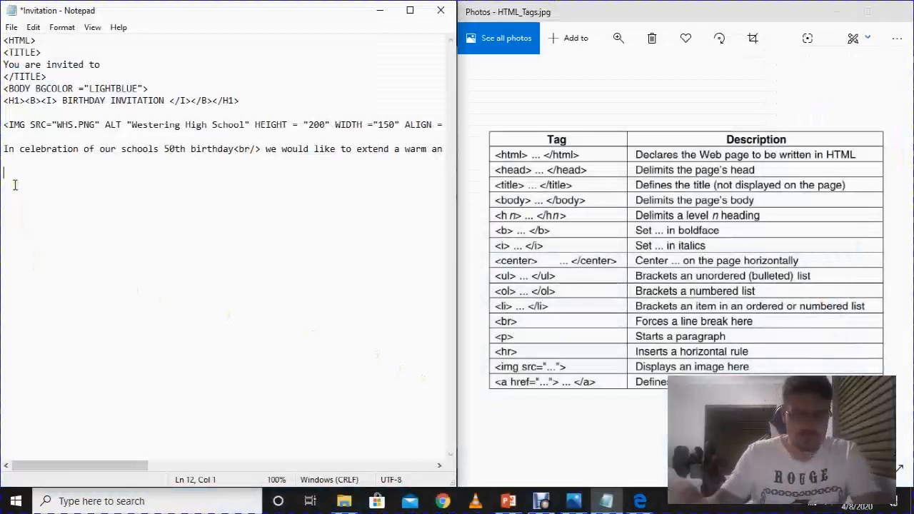
# Type <UL TYPE="SQUARE"> below the celebration paragraph and start a new line.
pyautogui.write('<')
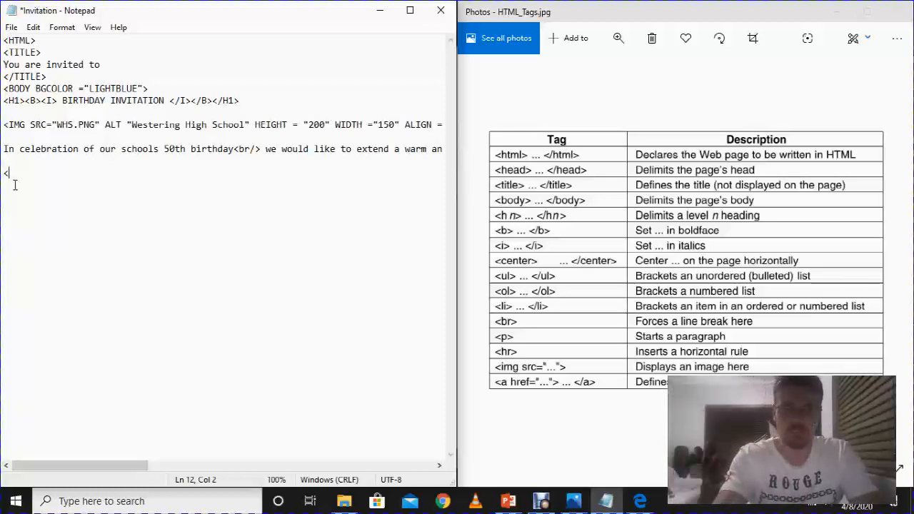
pyautogui.write('UL')
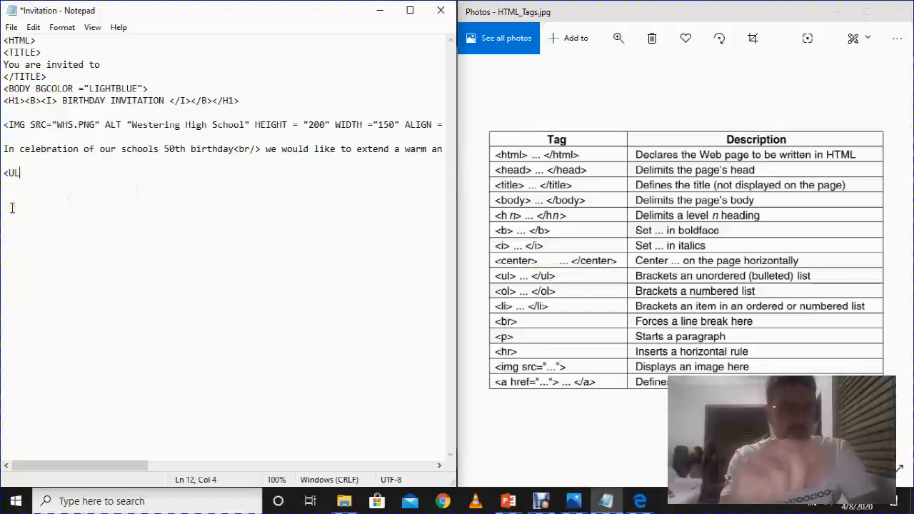
pyautogui.write('TY')
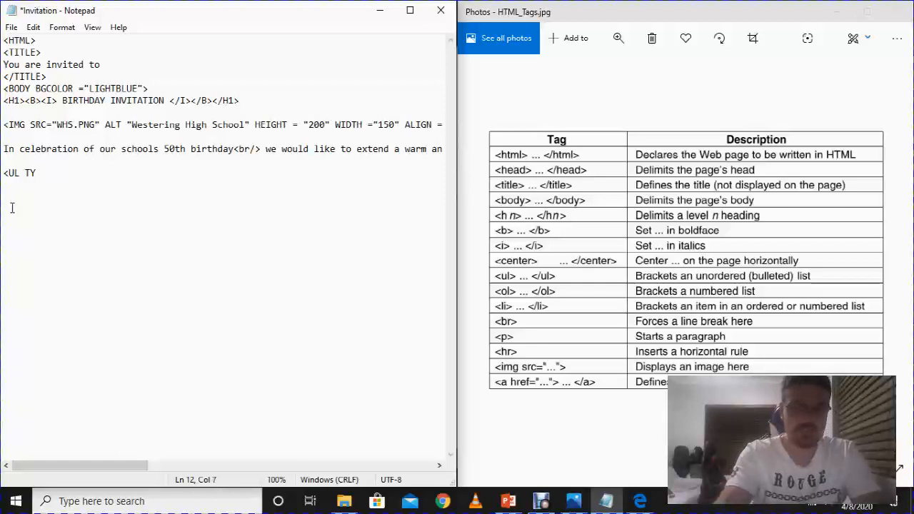
pyautogui.write('PE')
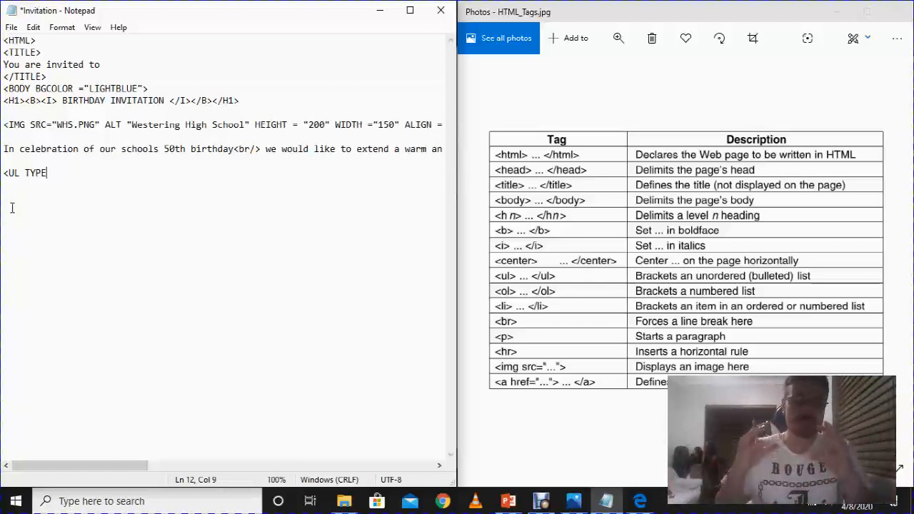
pyautogui.write('=')
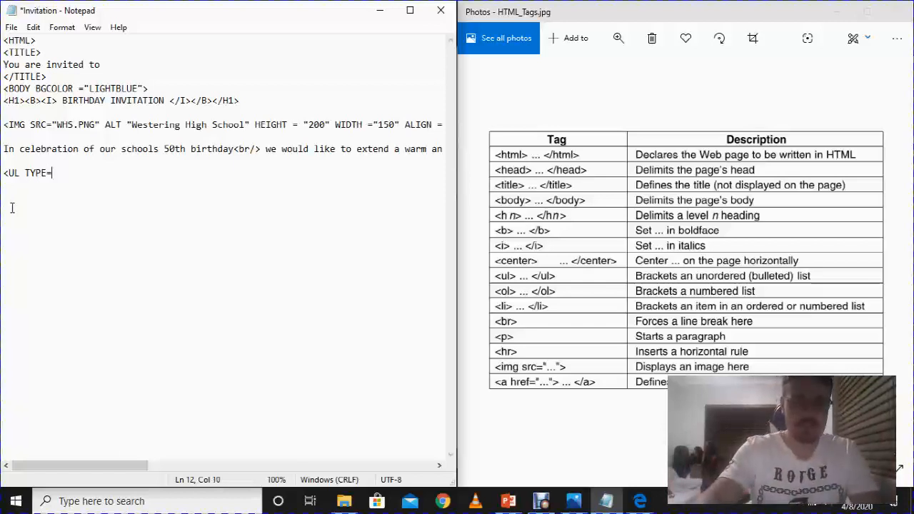
pyautogui.write('"')
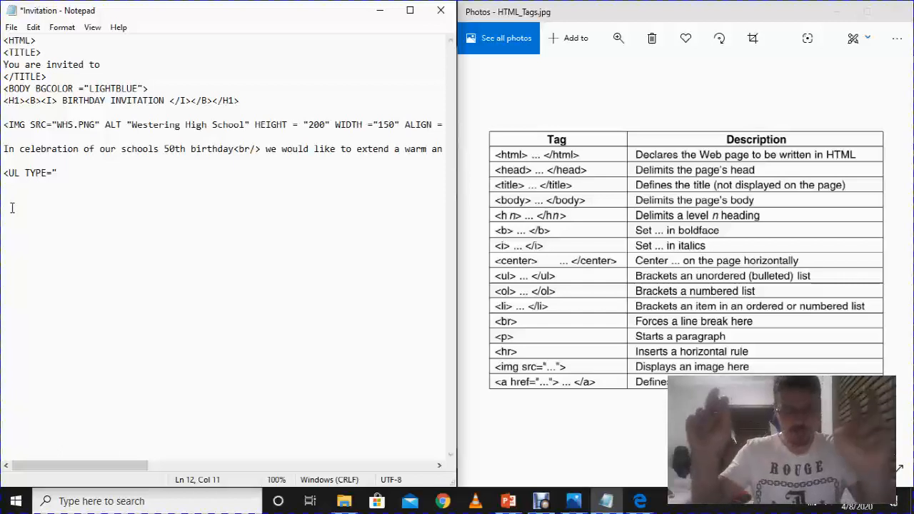
pyautogui.write('S')
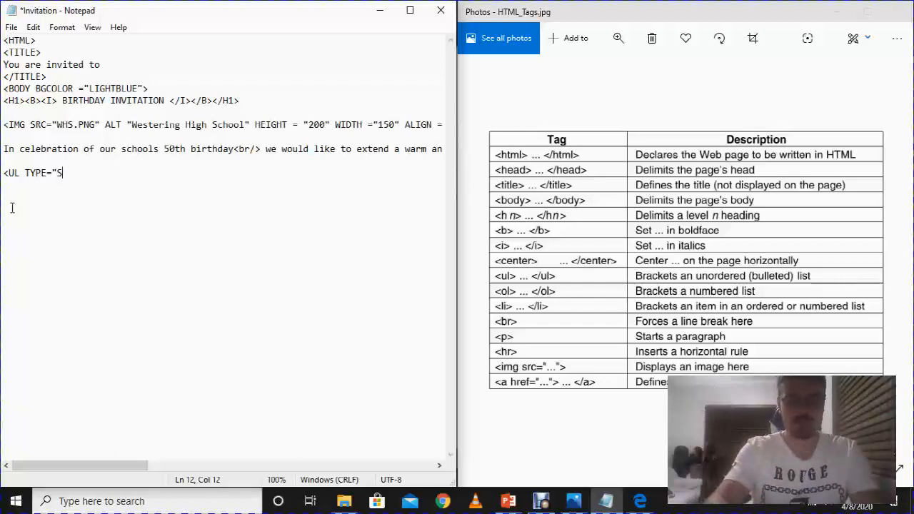
pyautogui.write('QUARE')
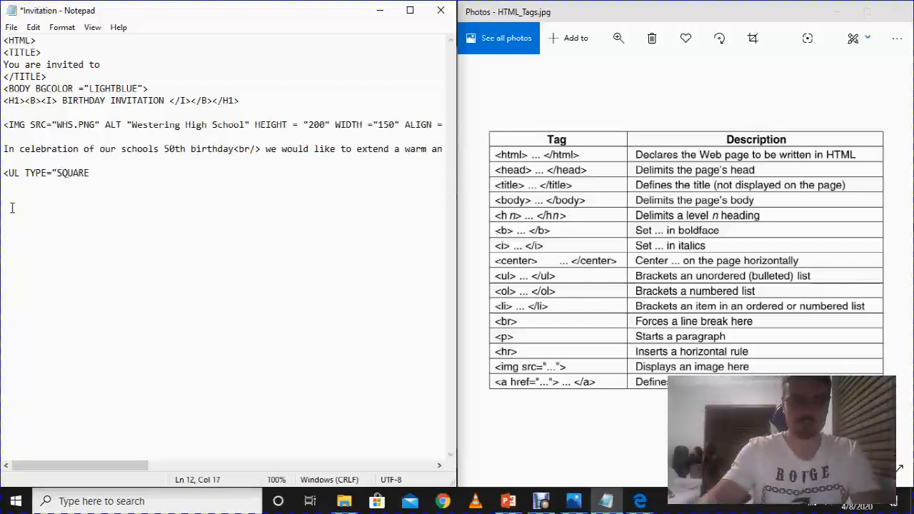
pyautogui.write('"')
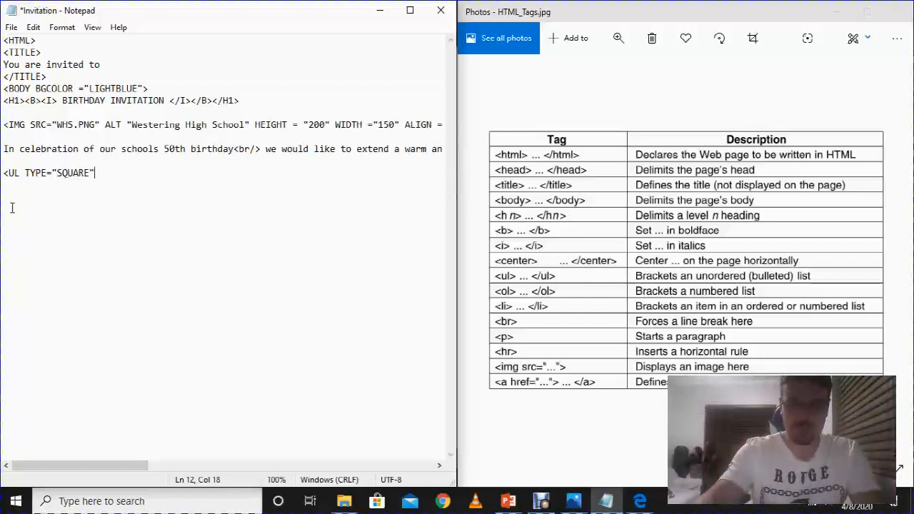
pyautogui.write('>')
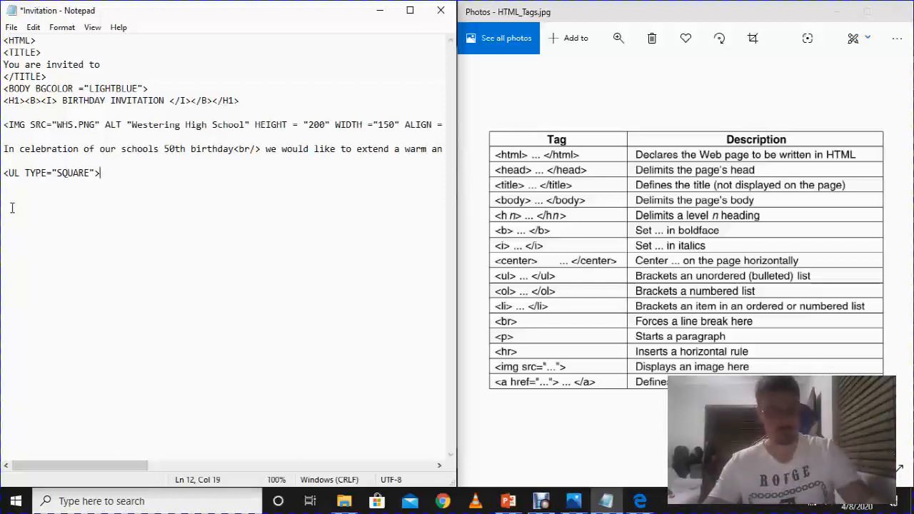
pyautogui.press('enter')
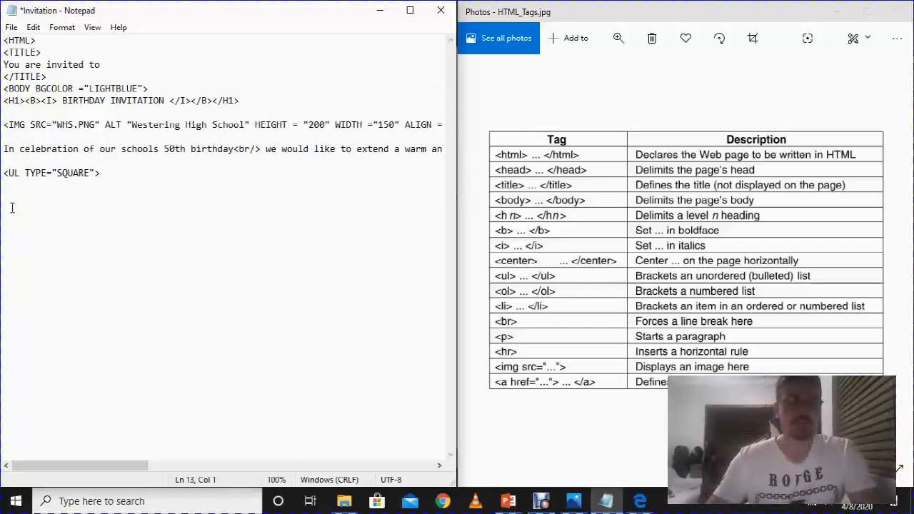
pyautogui.write('H')
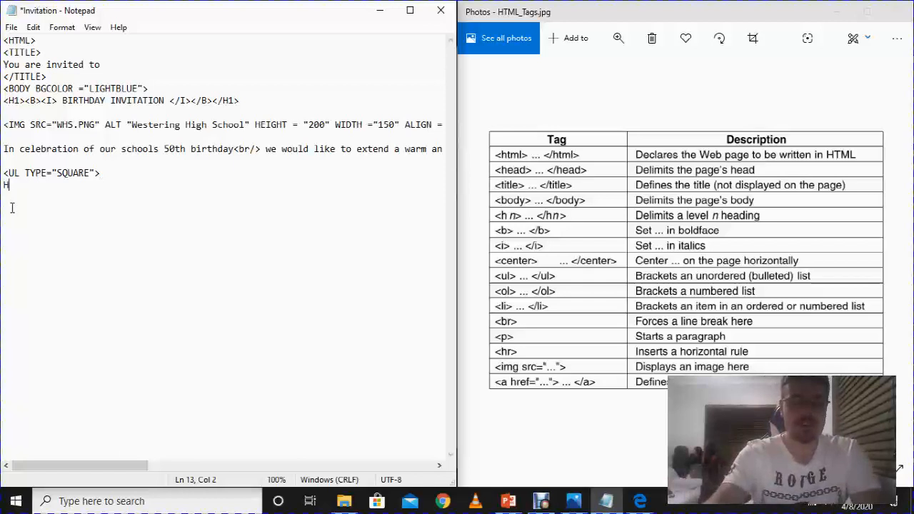
pyautogui.write('OW AWD')
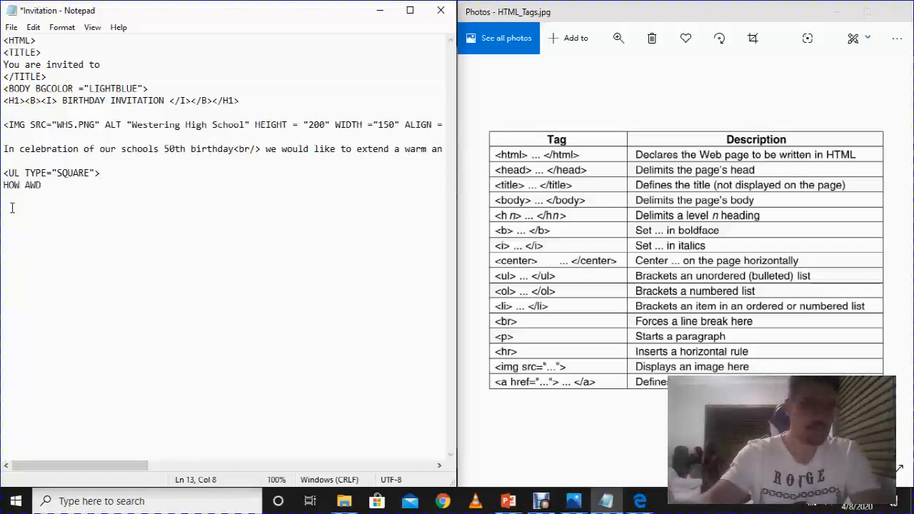
pyautogui.press('Backspace')
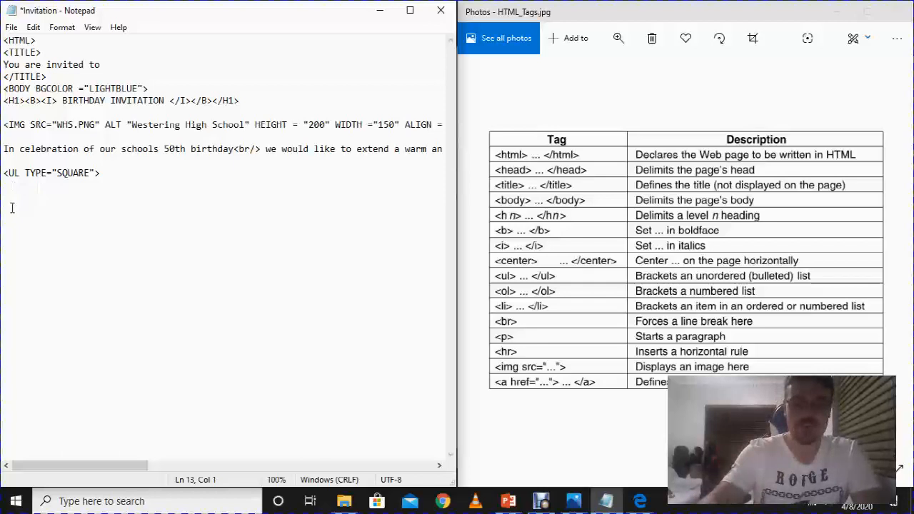
# Add the first bold list item <LI><B>When.
pyautogui.write('<')
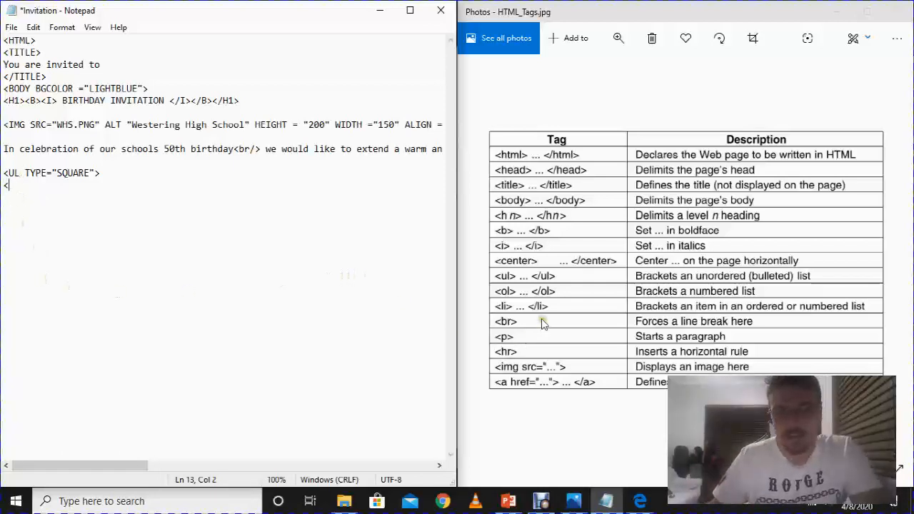
pyautogui.moveTo(742, 314)
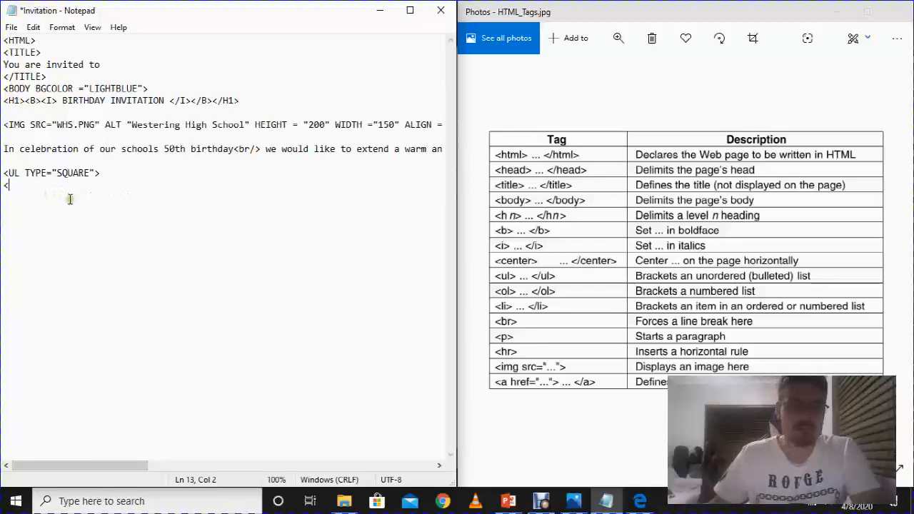
pyautogui.write('LI>')
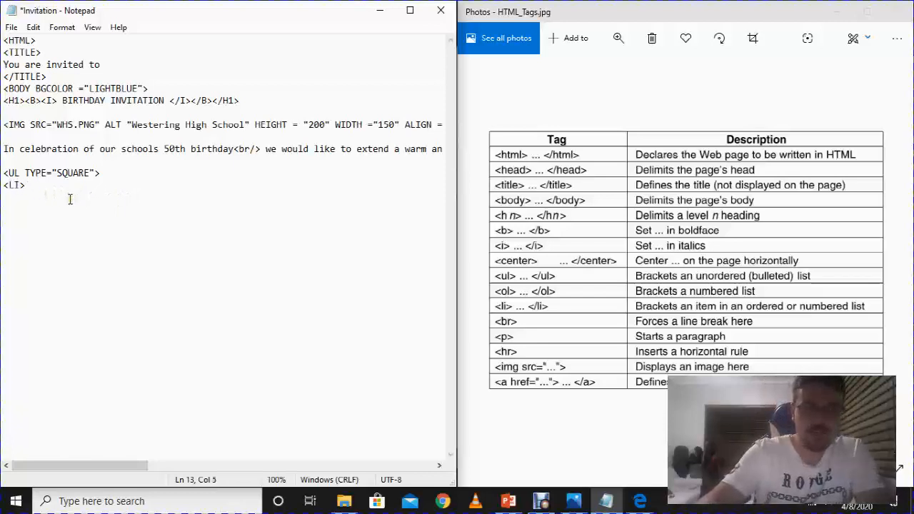
pyautogui.write('<')
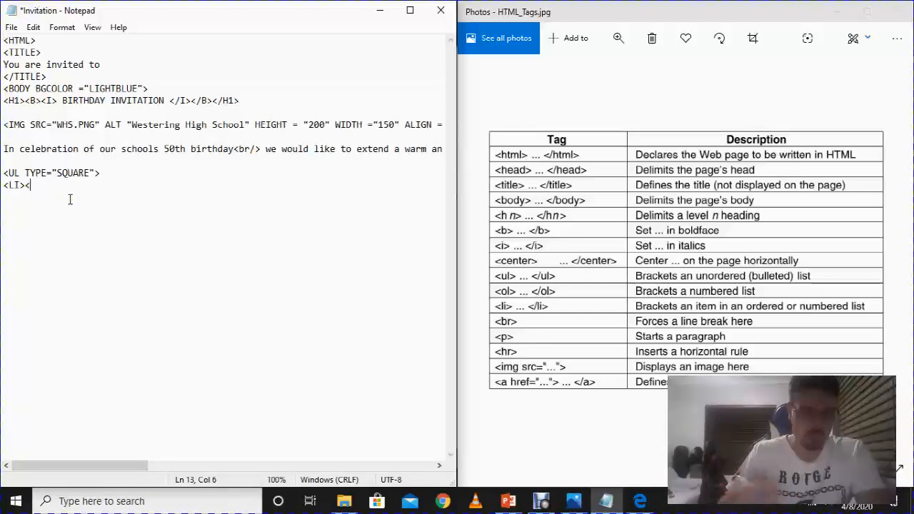
pyautogui.write('B>')
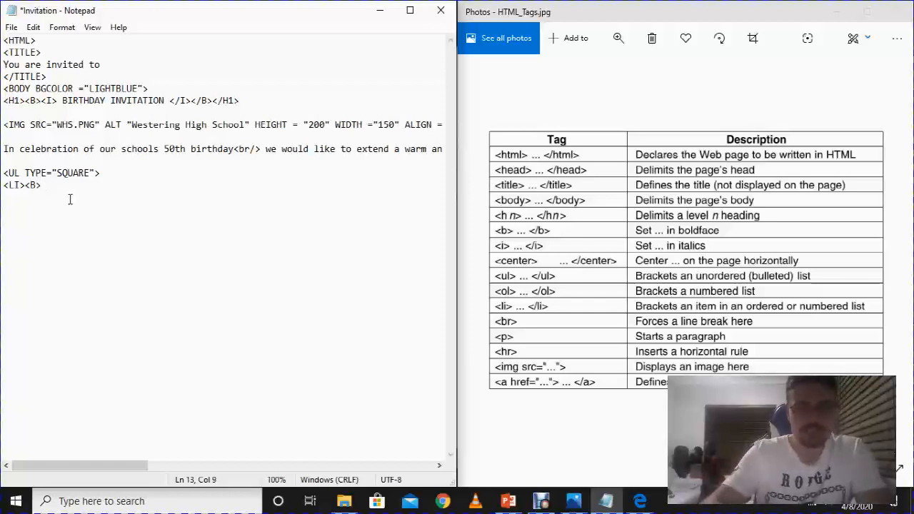
pyautogui.write('w')
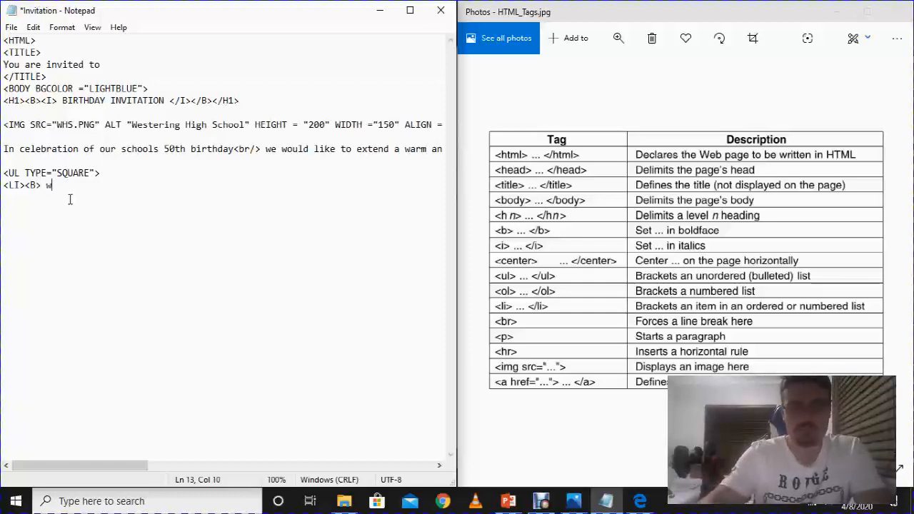
pyautogui.write('hen')
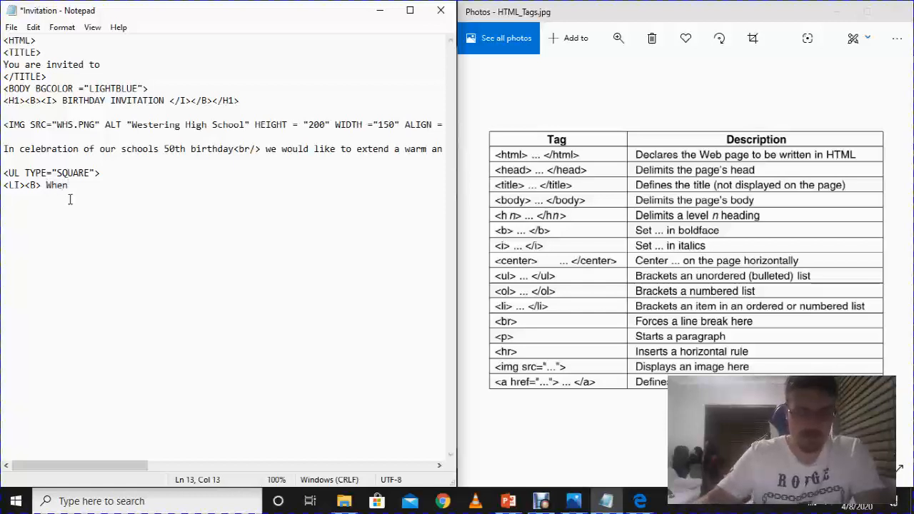
# Add the bold list item <LI><B>Where, correcting the miscapitalised wHERE.
pyautogui.write('<l')
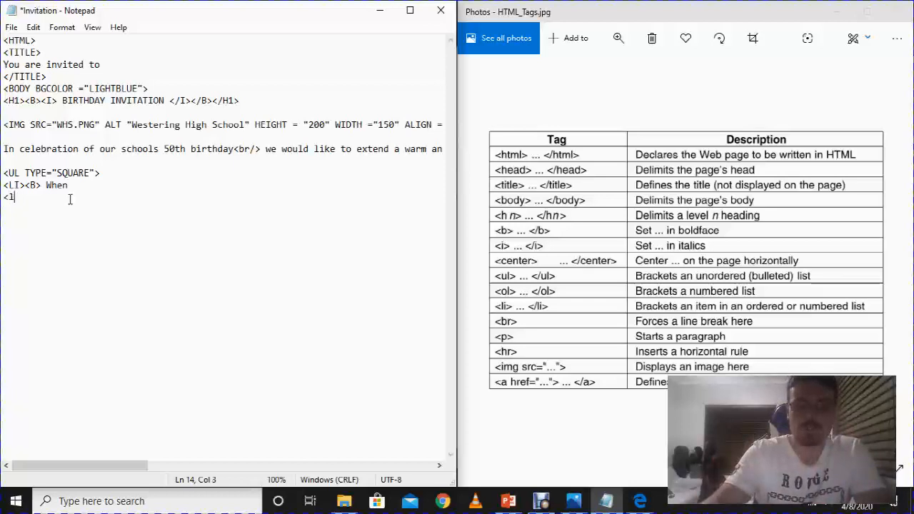
pyautogui.write('LI')
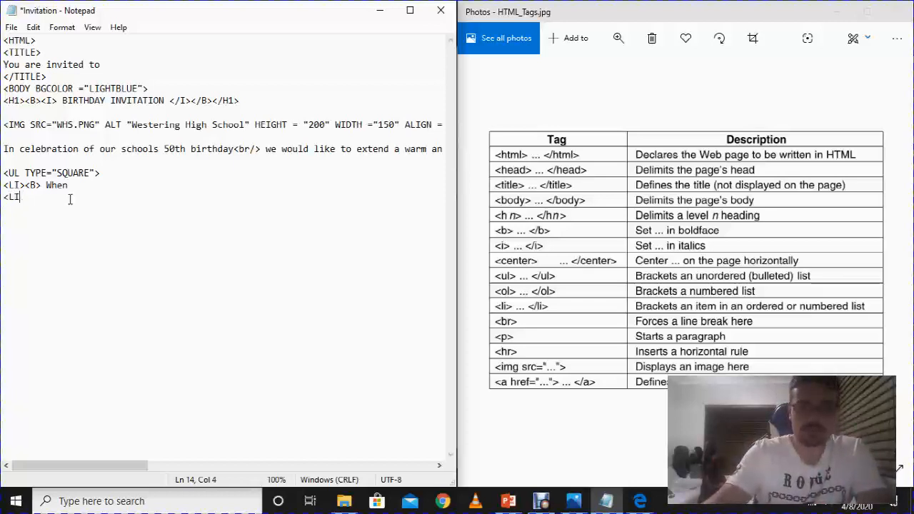
pyautogui.write('<')
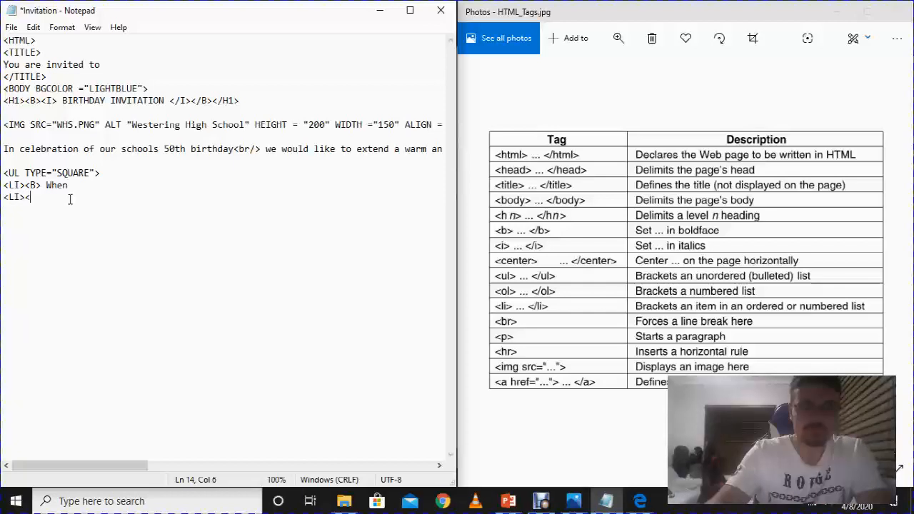
pyautogui.write('B>')
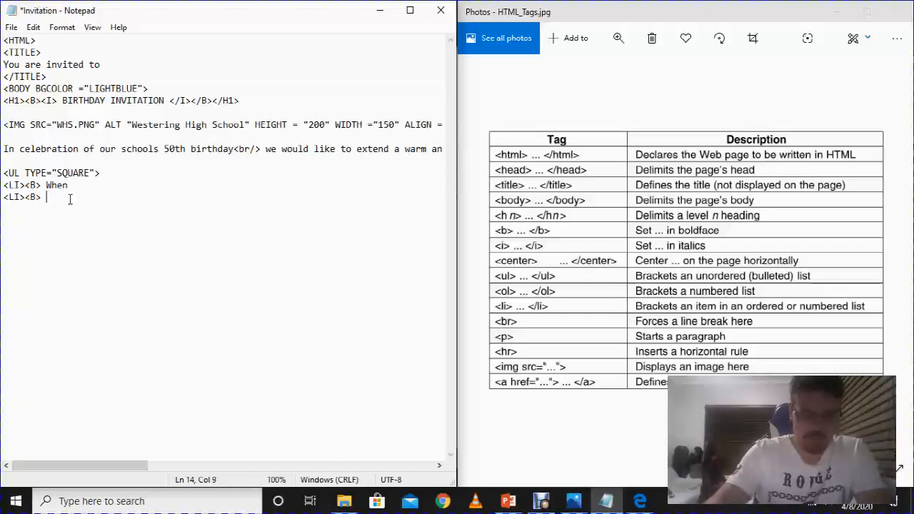
pyautogui.write('wHERE')
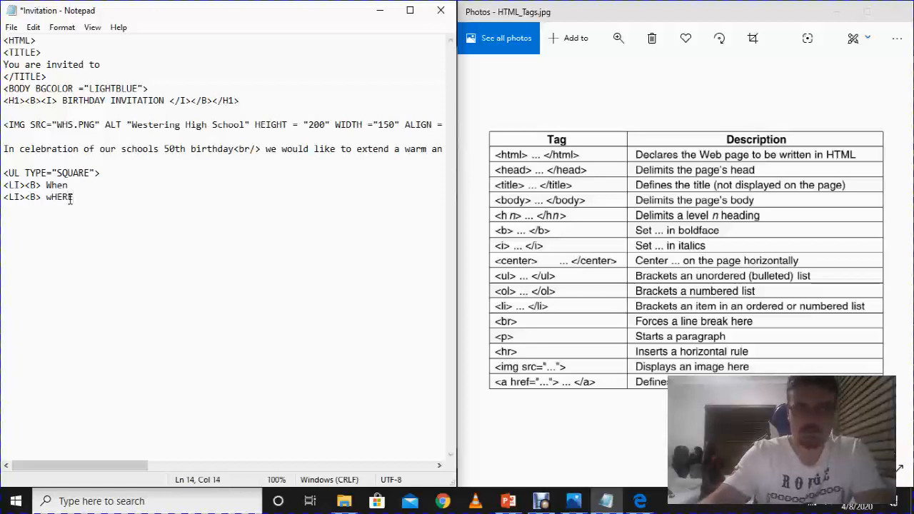
pyautogui.press('BackSpace')
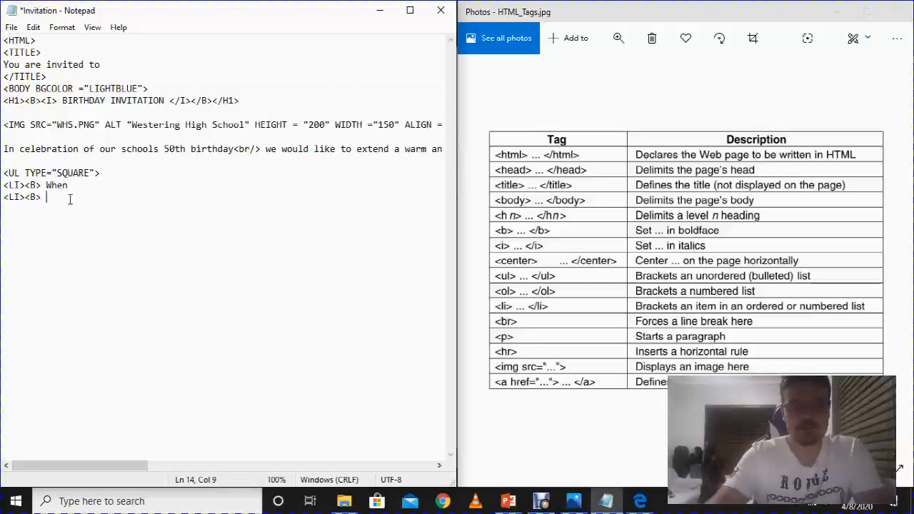
pyautogui.write('Where')
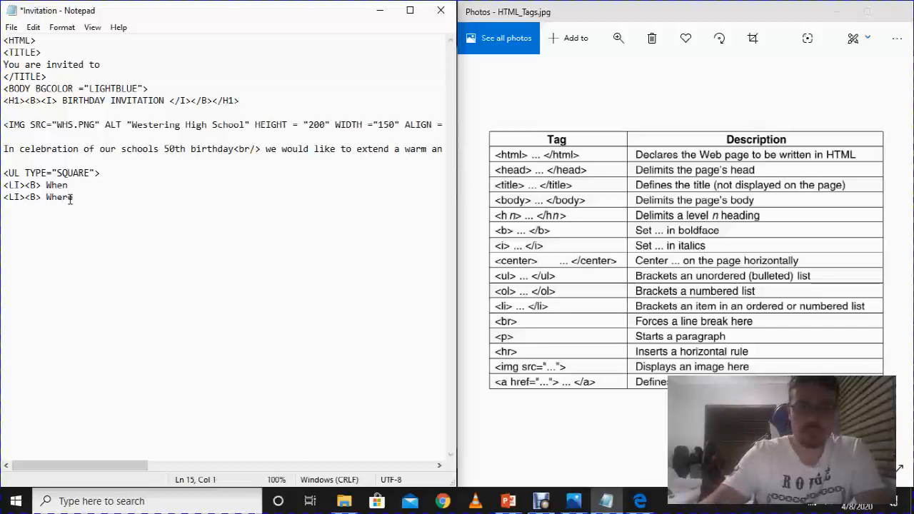
# Add the bold list items <LI><B>Time and <LI><B>RSVP.
pyautogui.write('<LI><')
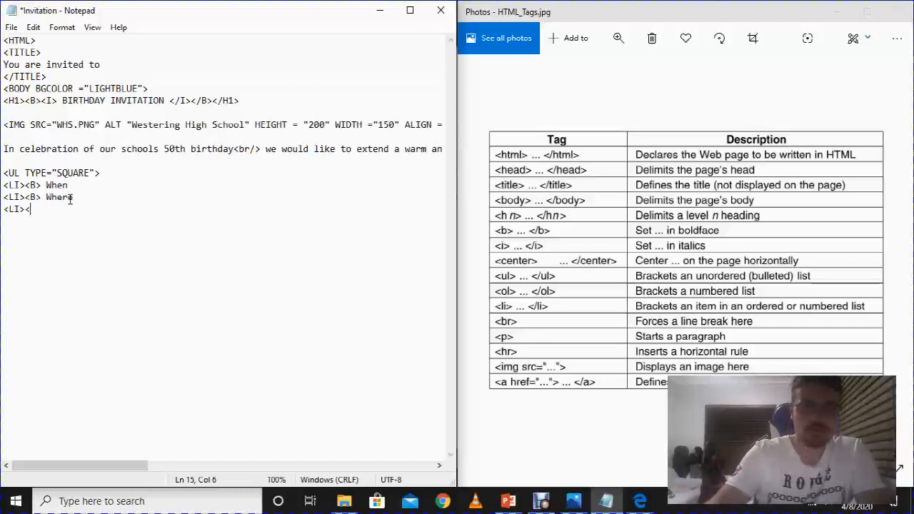
pyautogui.write('B>')
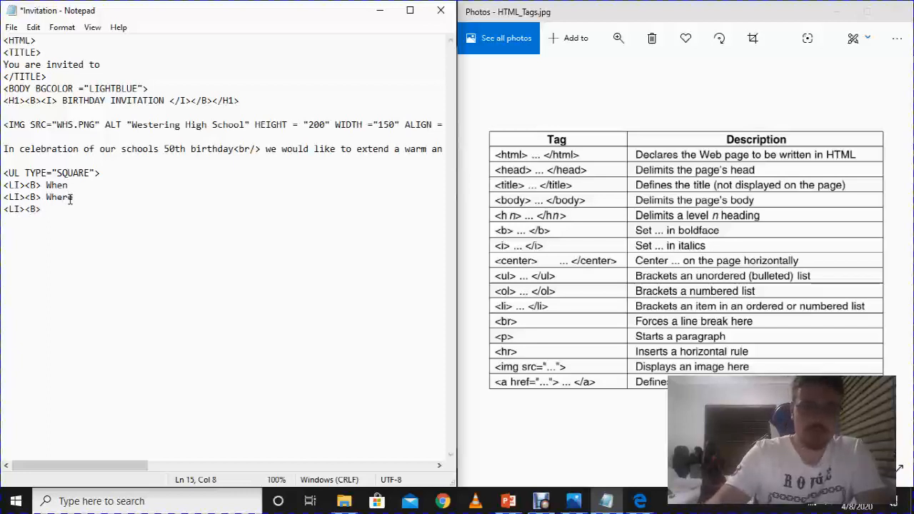
pyautogui.write('T')
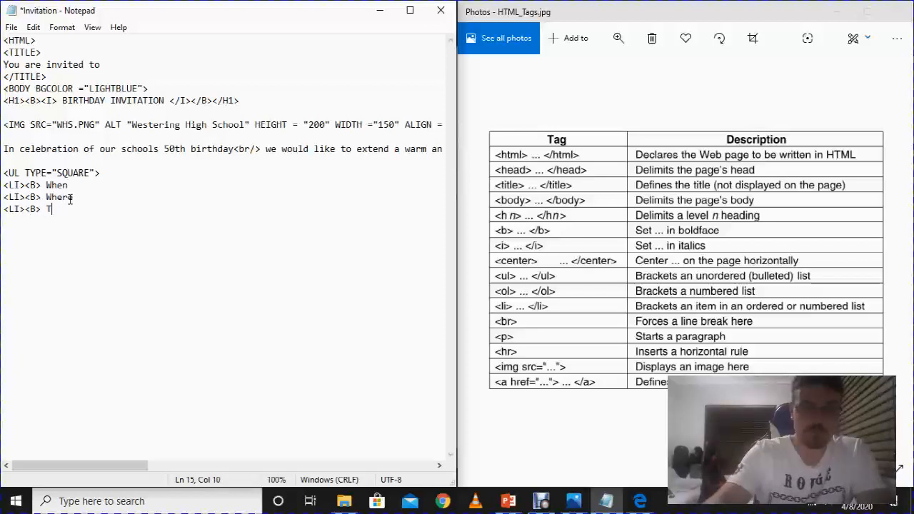
pyautogui.write('ime')
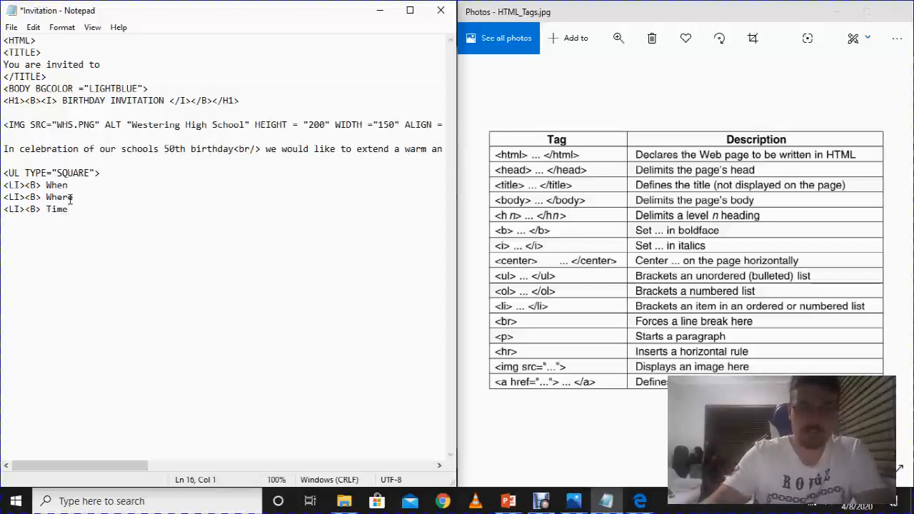
pyautogui.write('<LI')
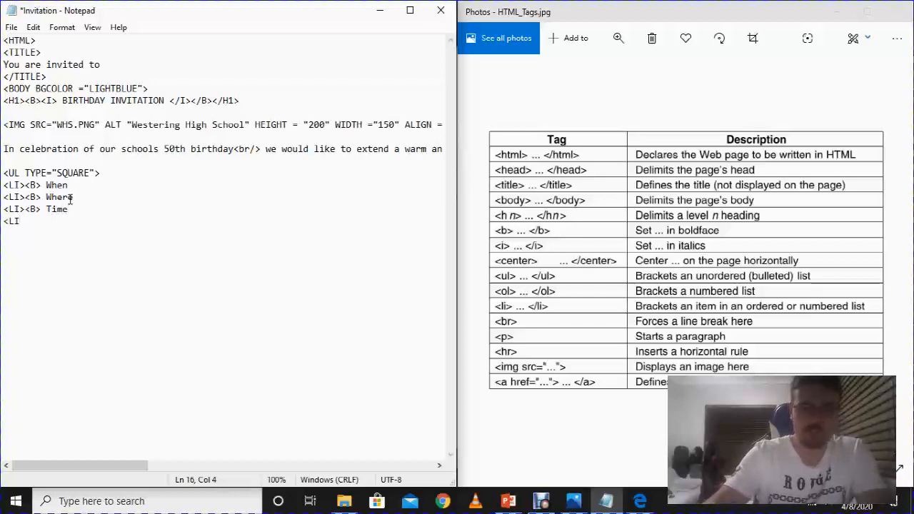
pyautogui.write('><B>')
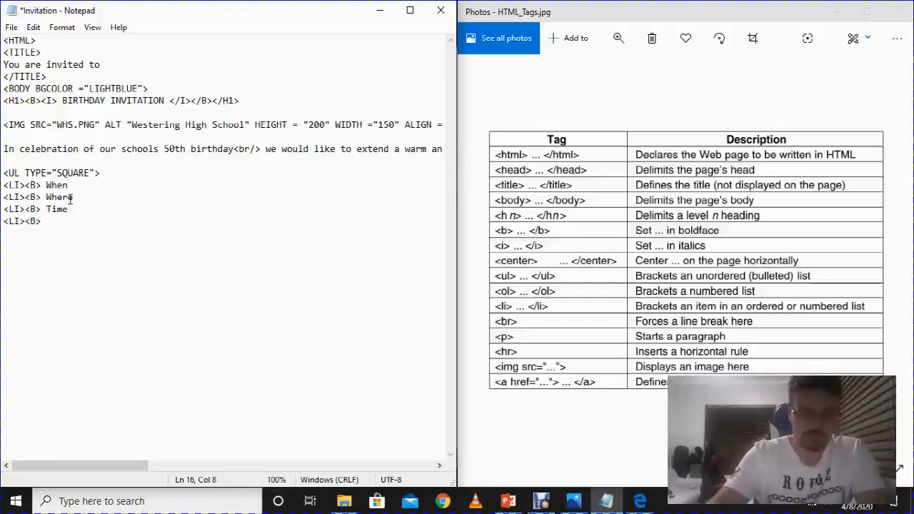
pyautogui.write('RSVP:')
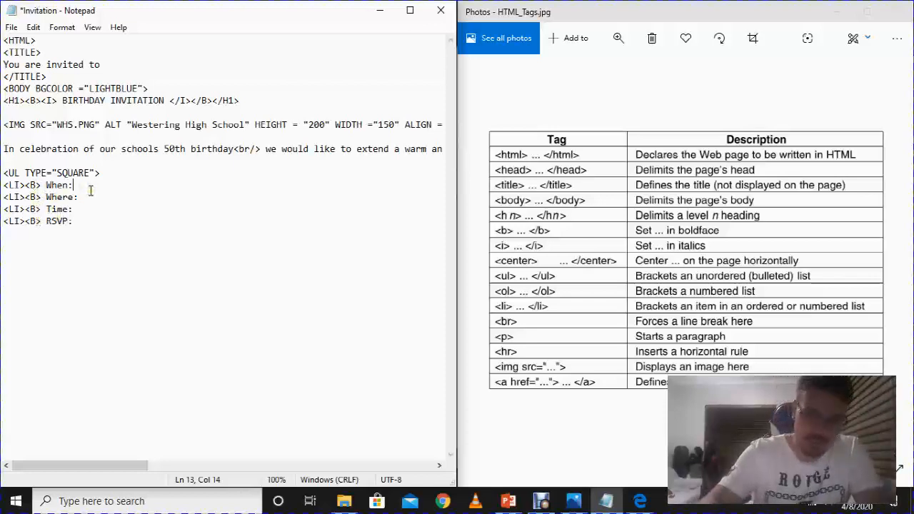
# Add a </B> tag after the When, Where, Time and RSVP labels.
pyautogui.write('<>')
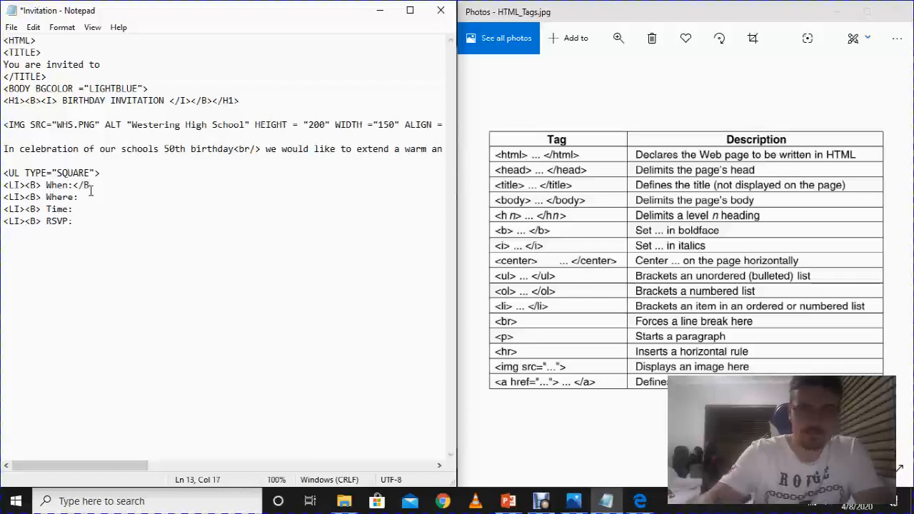
pyautogui.write('>')
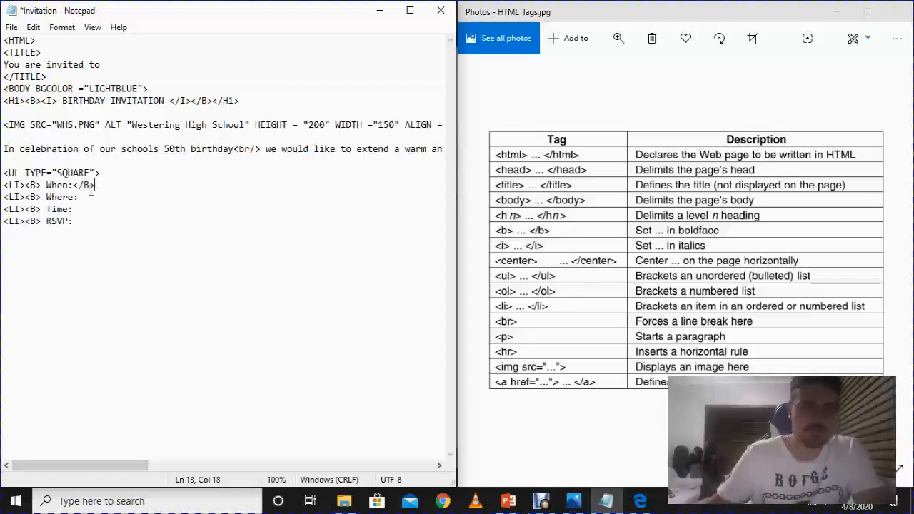
pyautogui.tripleClick(43, 196)
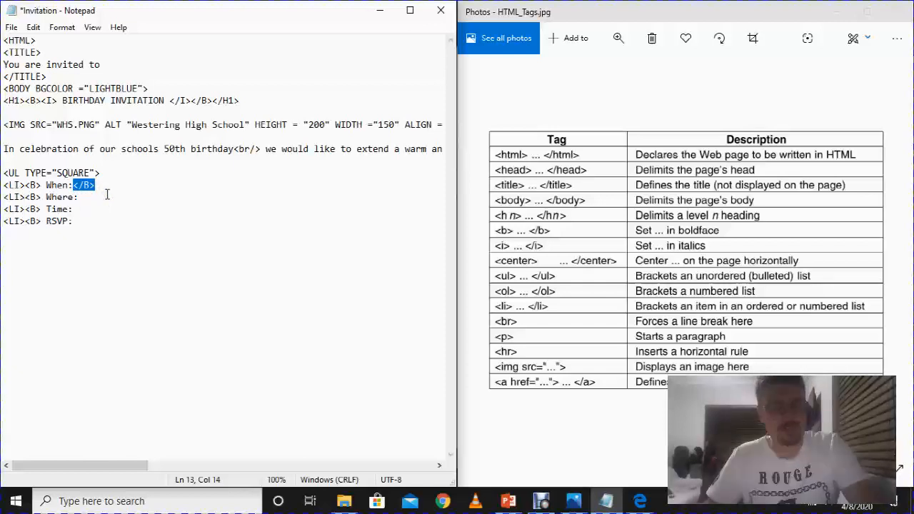
pyautogui.write('</B>')
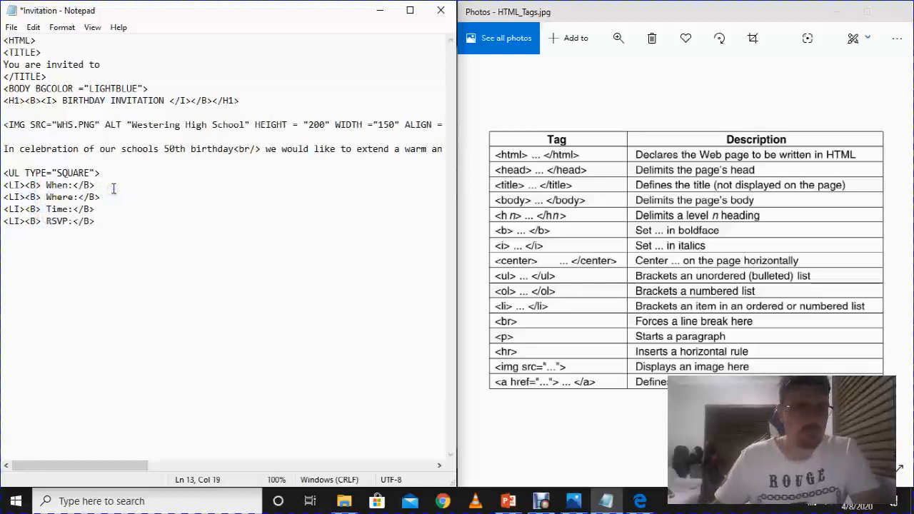
# Enter 12 December 2020, Westering High School and 18:00 till late in the list.
pyautogui.write('12')
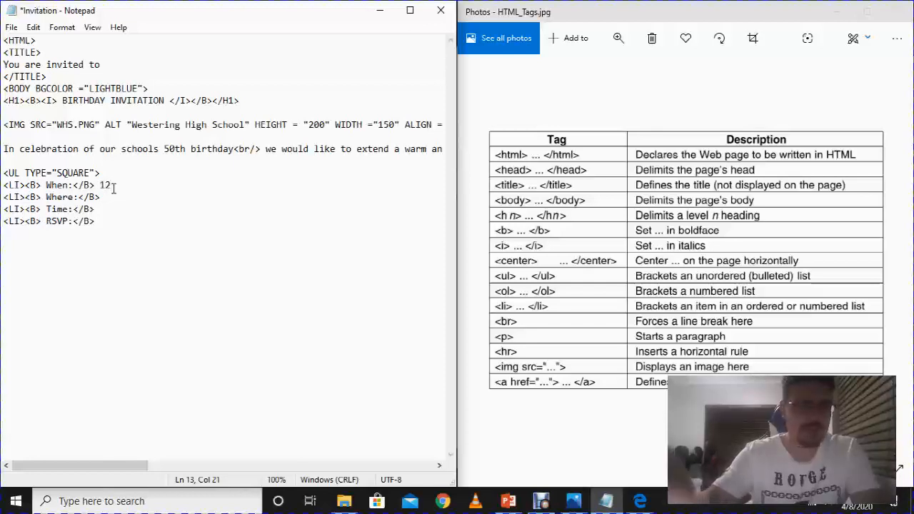
pyautogui.write('December')
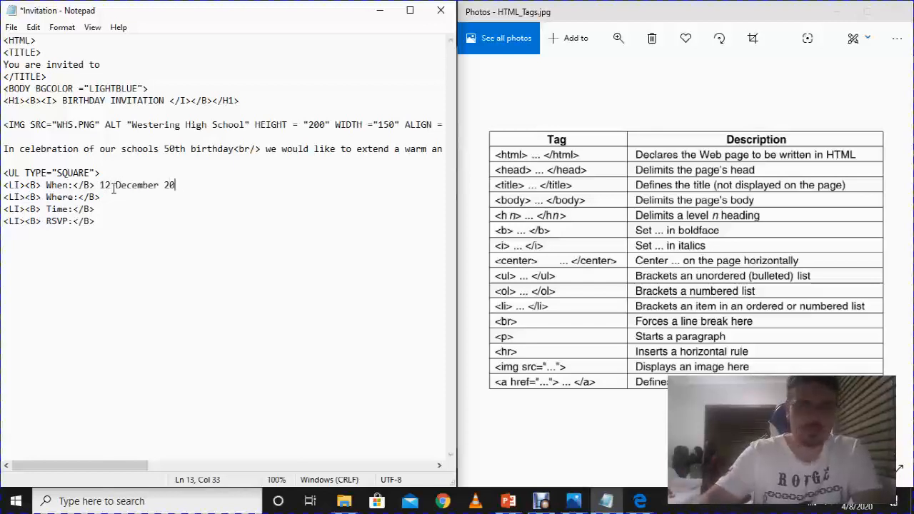
pyautogui.write('20')
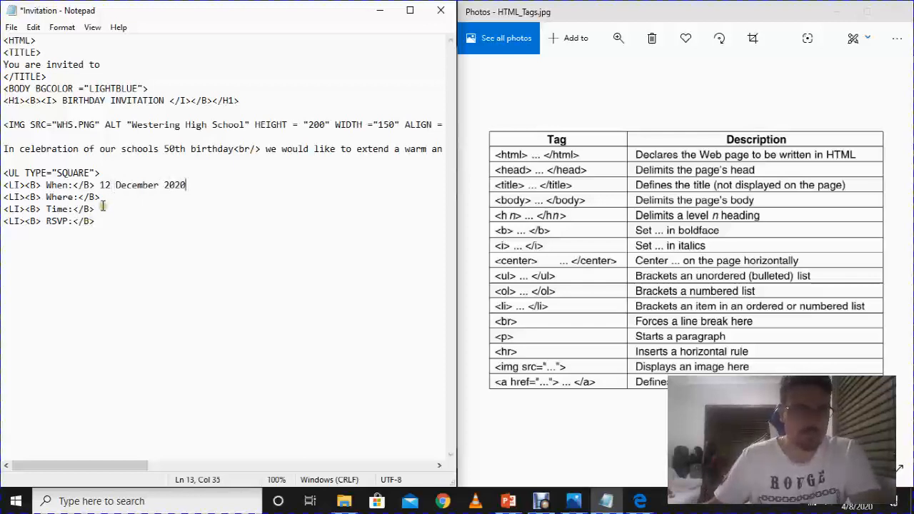
pyautogui.write('Westering')
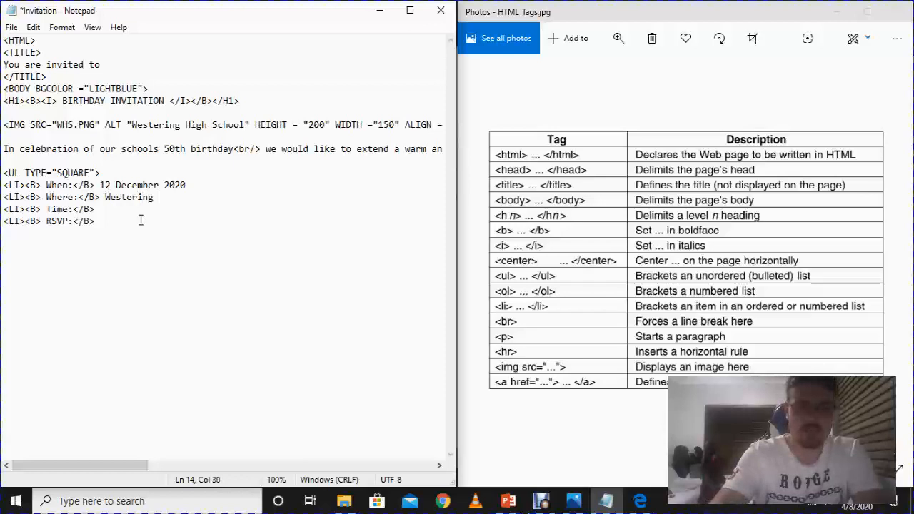
pyautogui.write('High School')
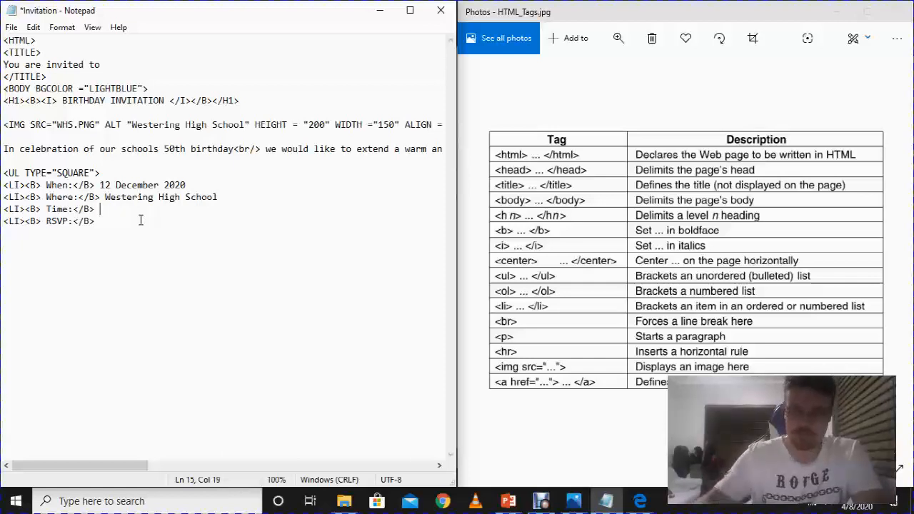
pyautogui.write('18:00')
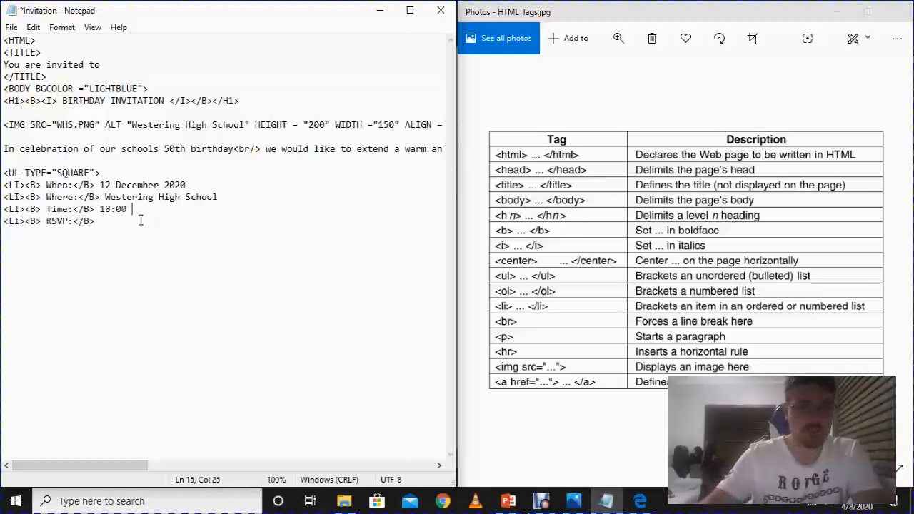
pyautogui.write('till')
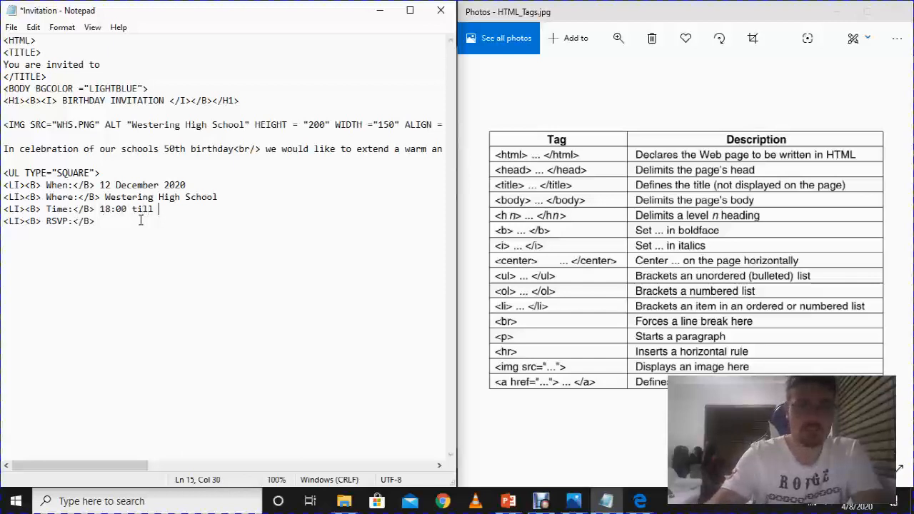
pyautogui.write('late')
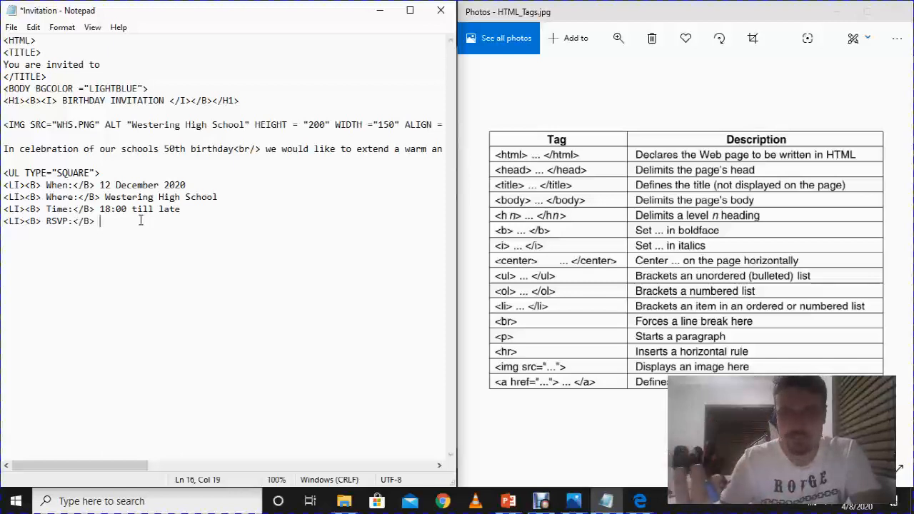
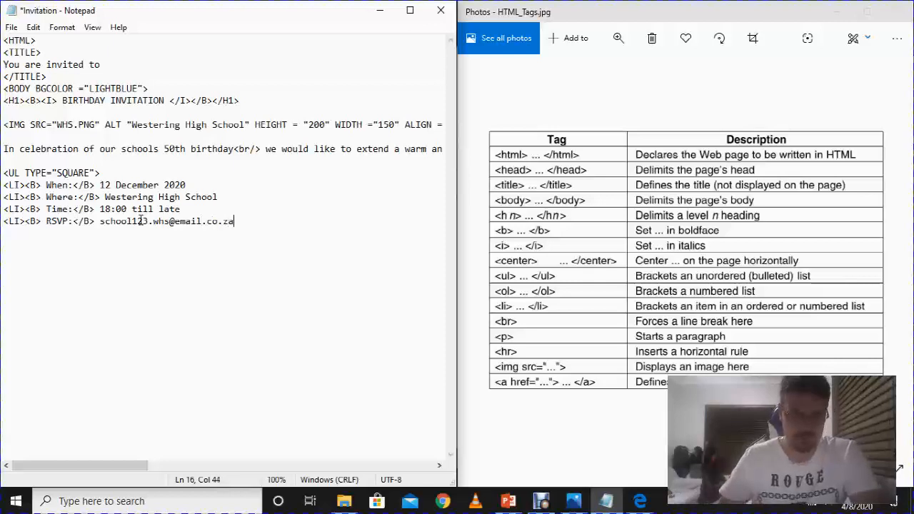
pyautogui.moveTo(155, 225)
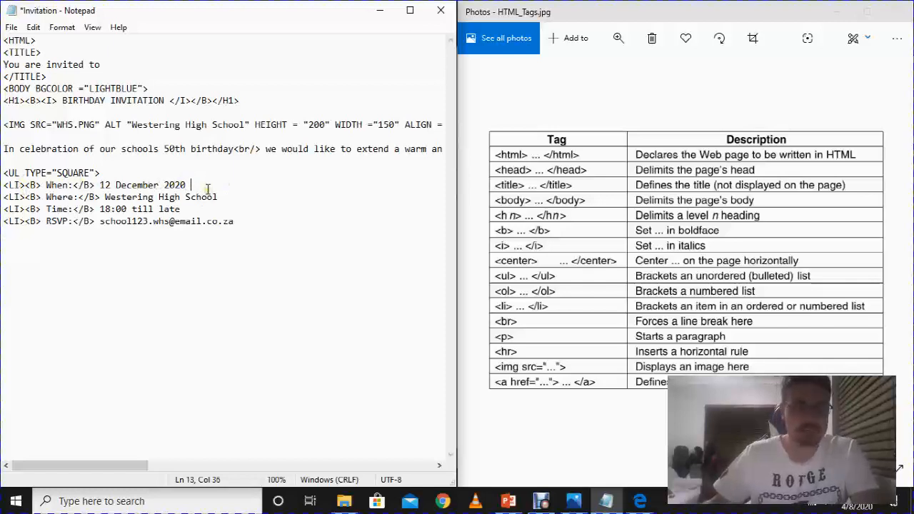
# End each of the four list items with </LI> and start a new line below.
pyautogui.write('<')
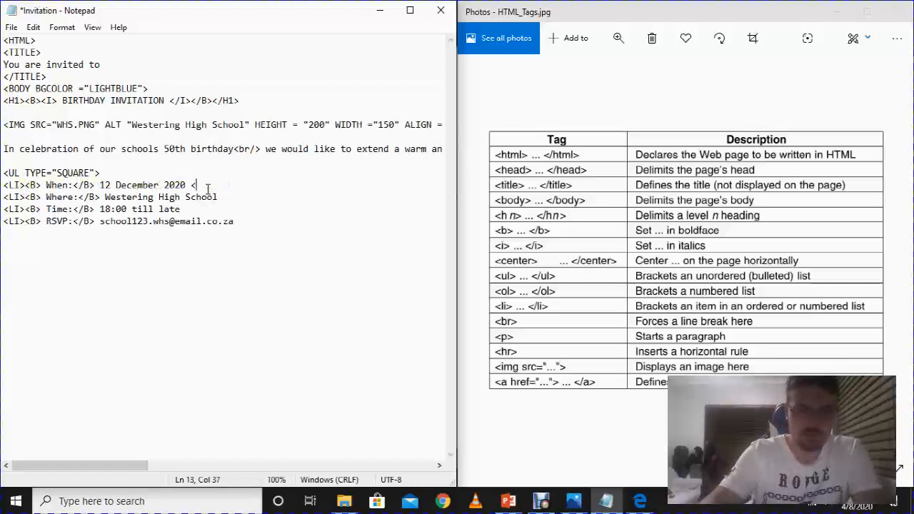
pyautogui.write('/LI>')
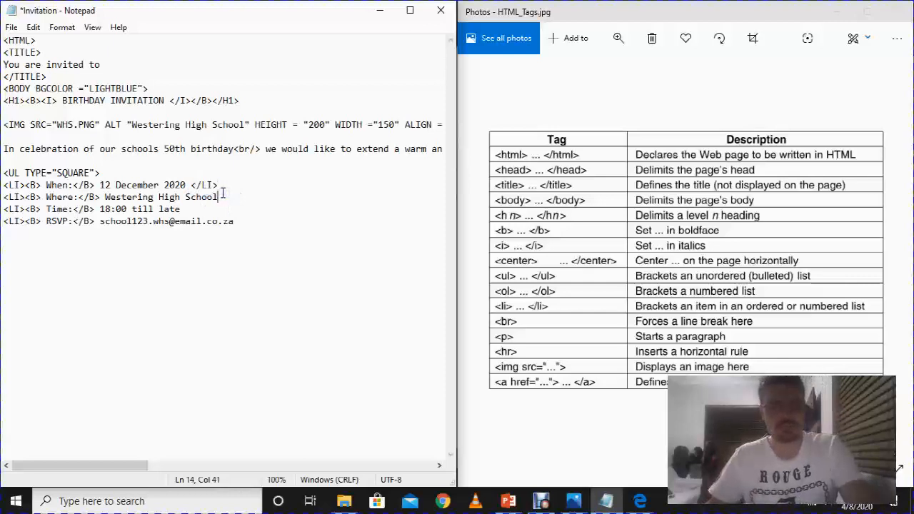
pyautogui.write('</LI>')
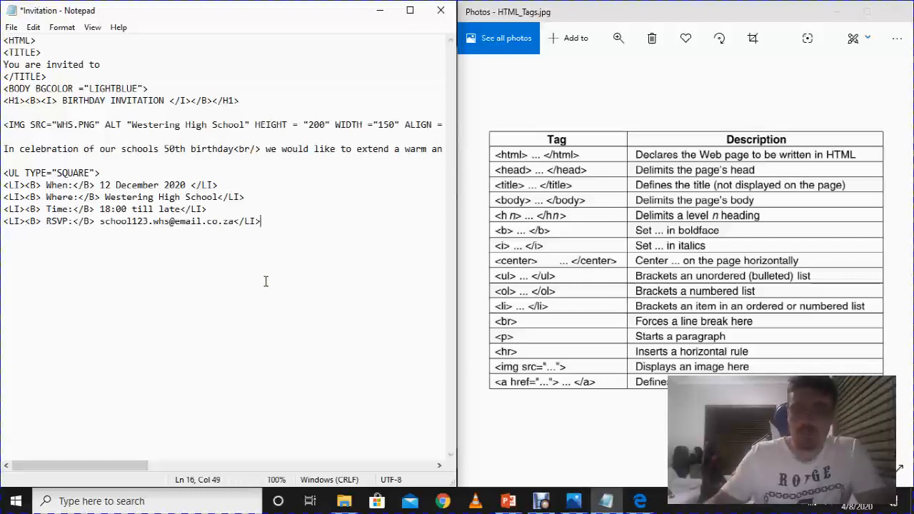
pyautogui.press('Enter')
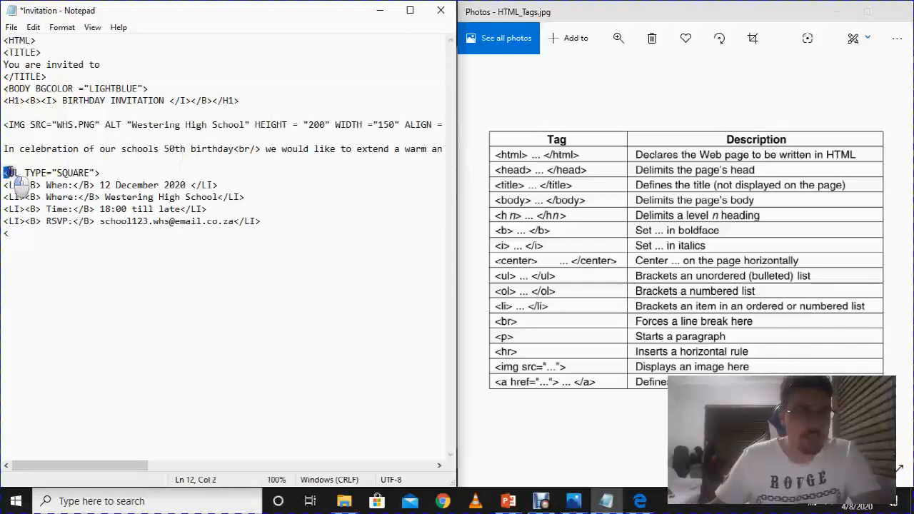
# Close the square-bulleted list with a </UL> tag after its last item.
pyautogui.tripleClick(50, 173)
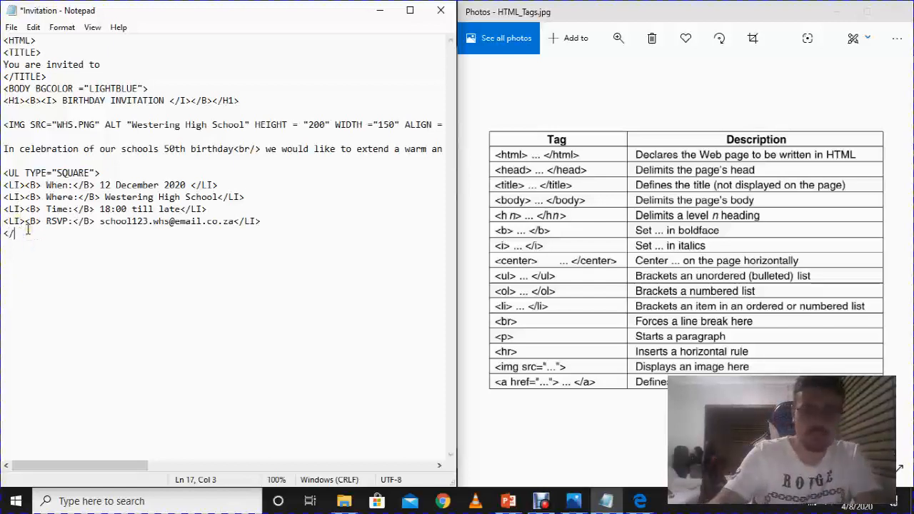
pyautogui.write('UL>')
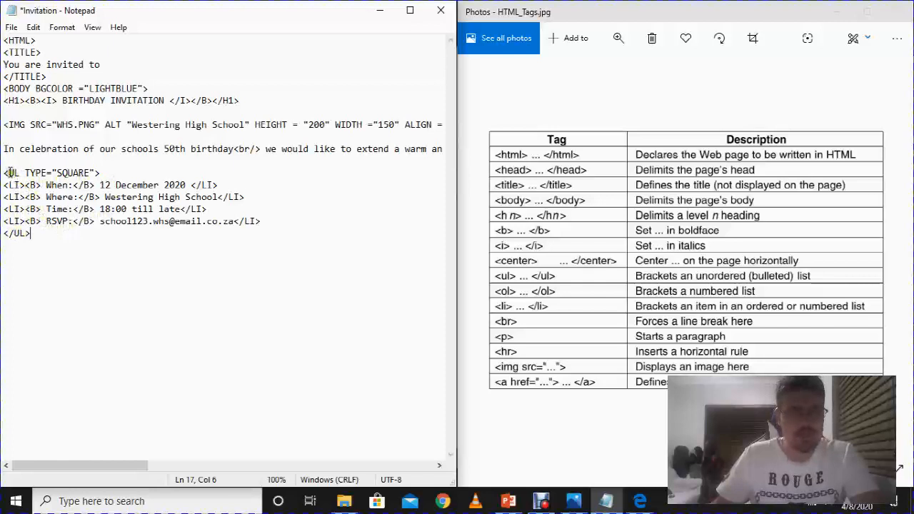
pyautogui.doubleClick(12, 172)
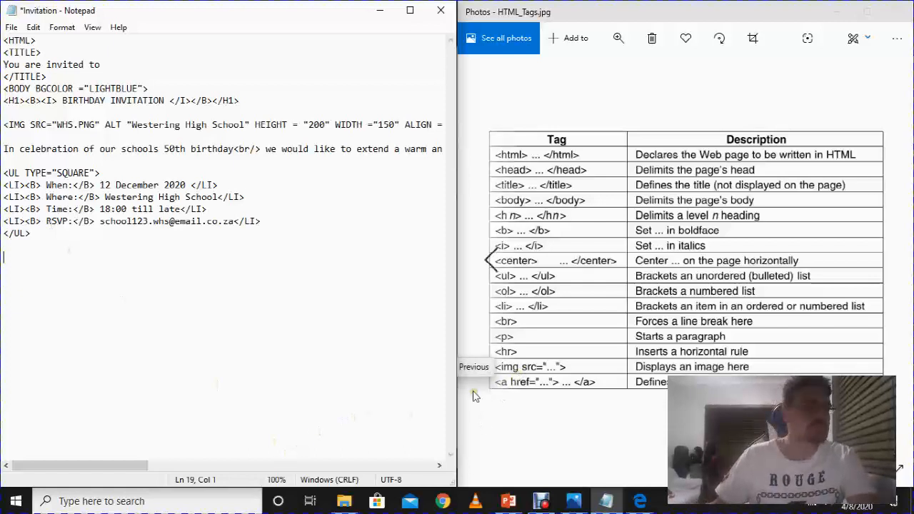
# Begin an <IMG SRC=" tag below the closed list and open the TEST folder.
pyautogui.write('<i')
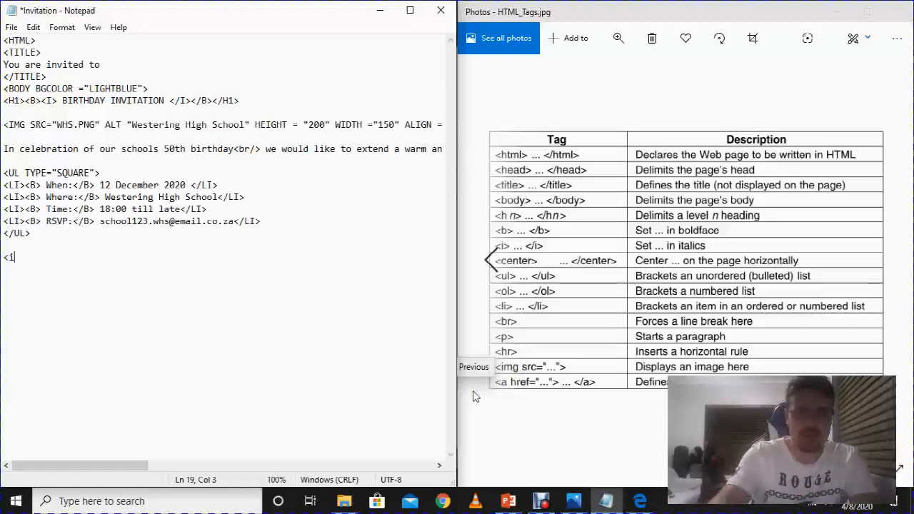
pyautogui.press('Backspace')
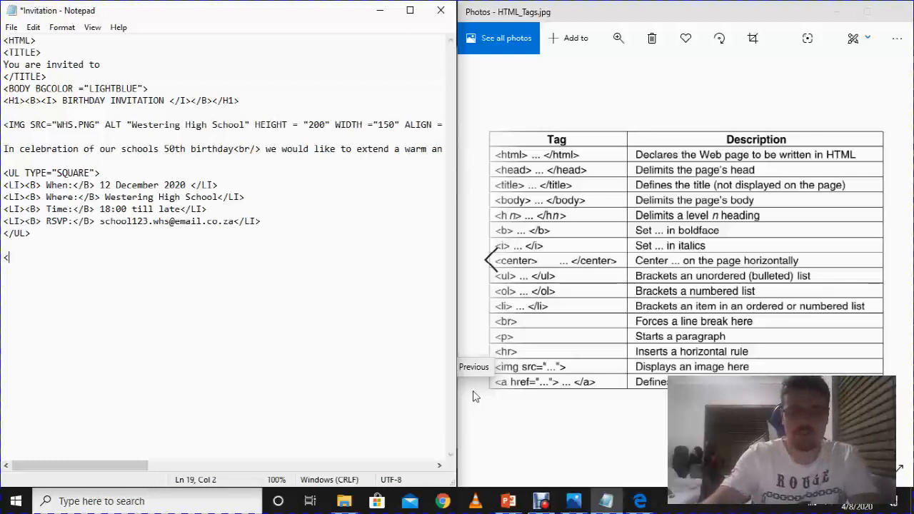
pyautogui.write('IMG SR')
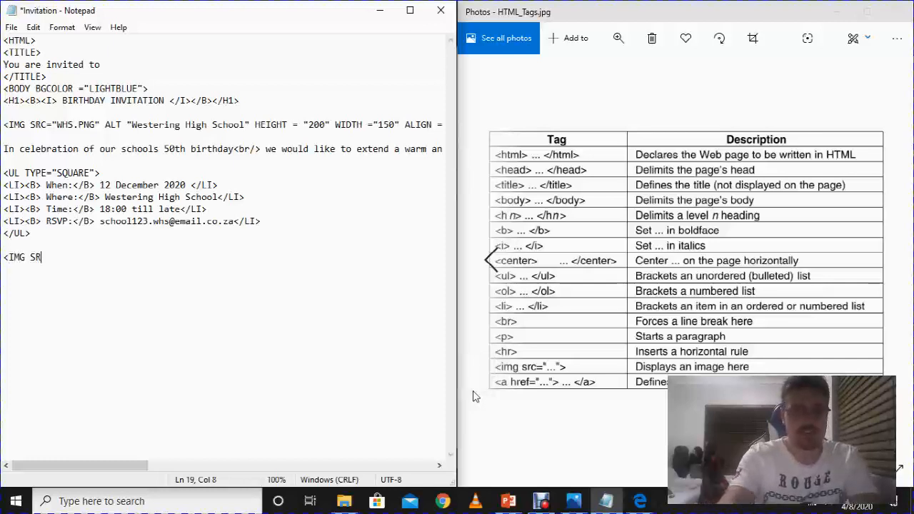
pyautogui.write('C')
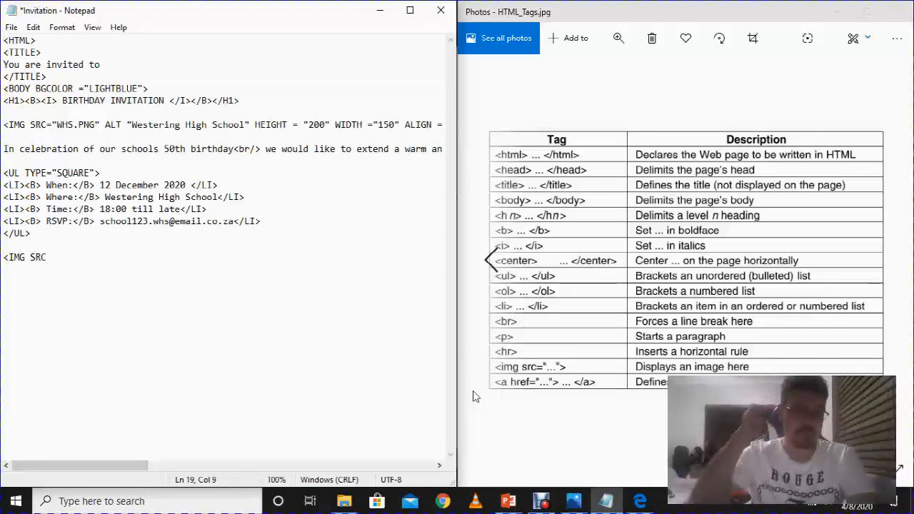
pyautogui.write('=')
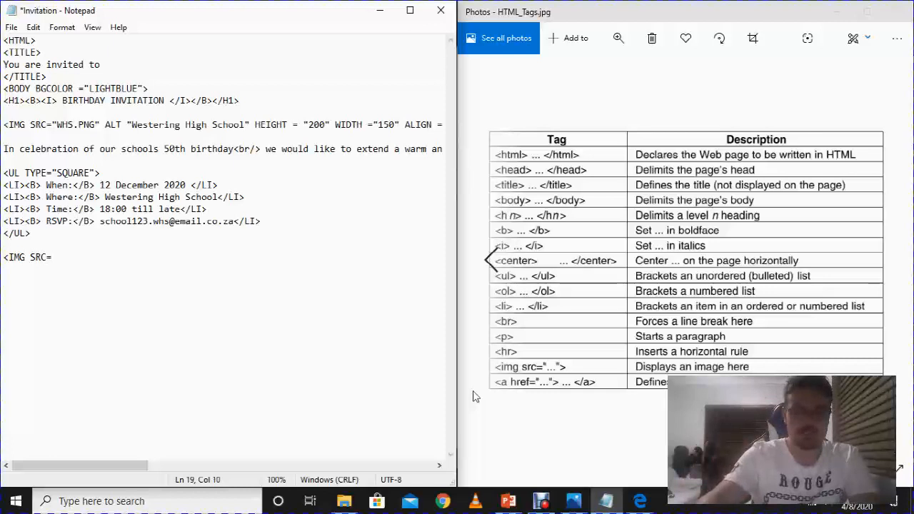
pyautogui.write('"')
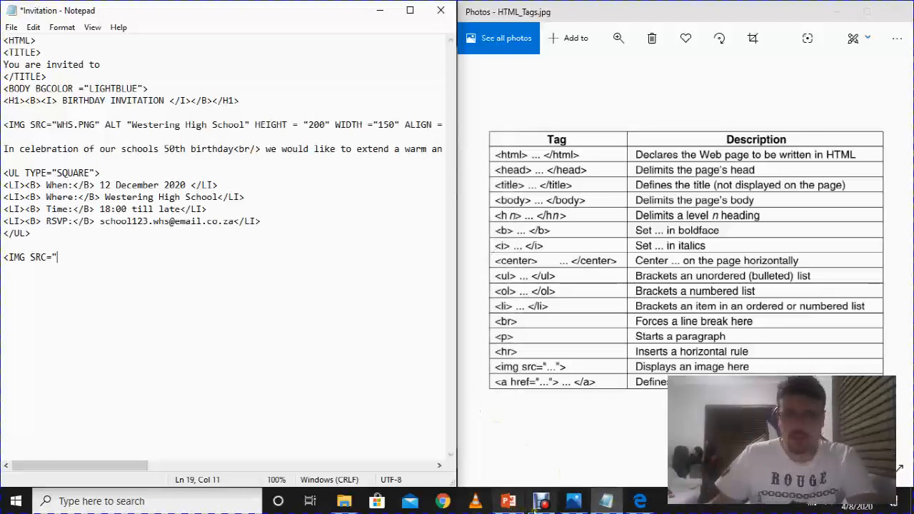
pyautogui.click(344, 500)
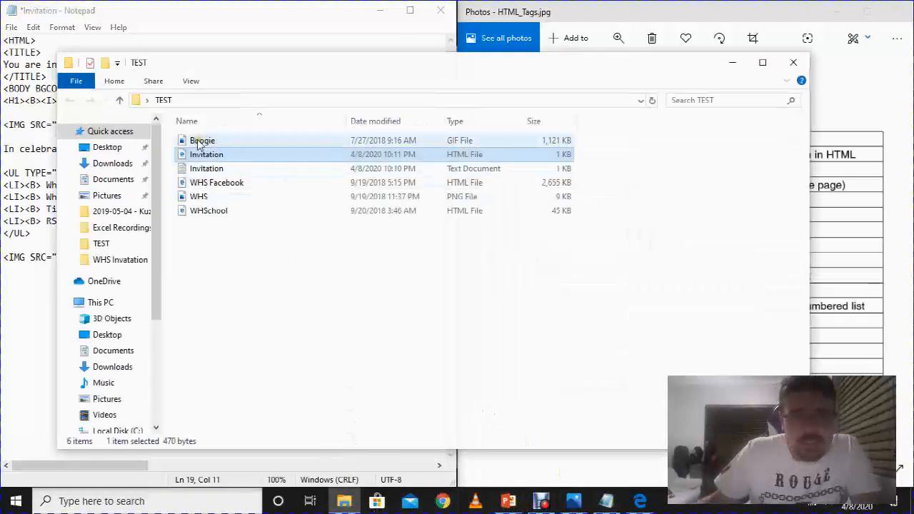
pyautogui.moveTo(202, 140)
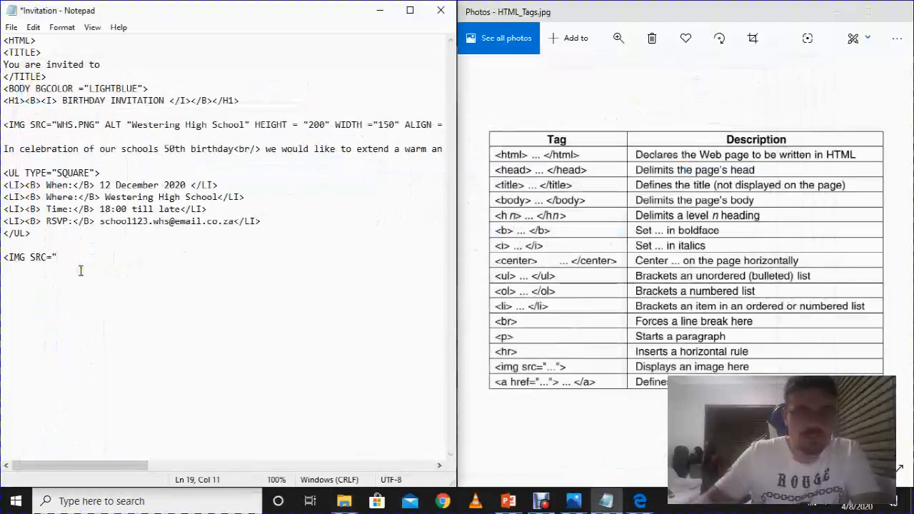
# Enter Boogie.GIF as the image tag's source file name.
pyautogui.write('b')
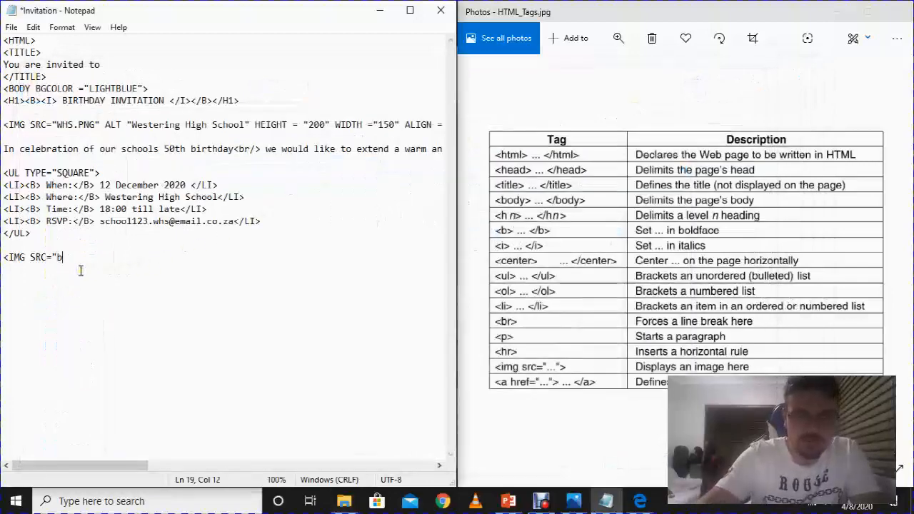
pyautogui.write('oog')
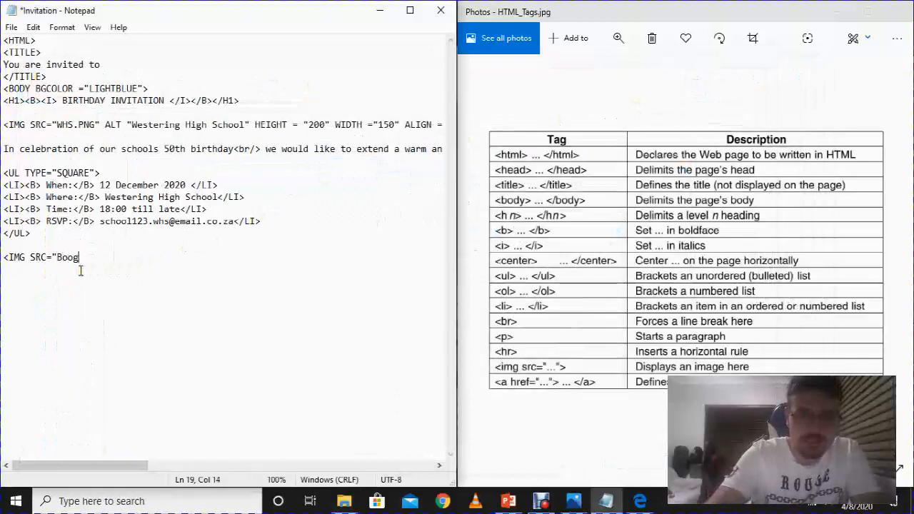
pyautogui.write('ie.')
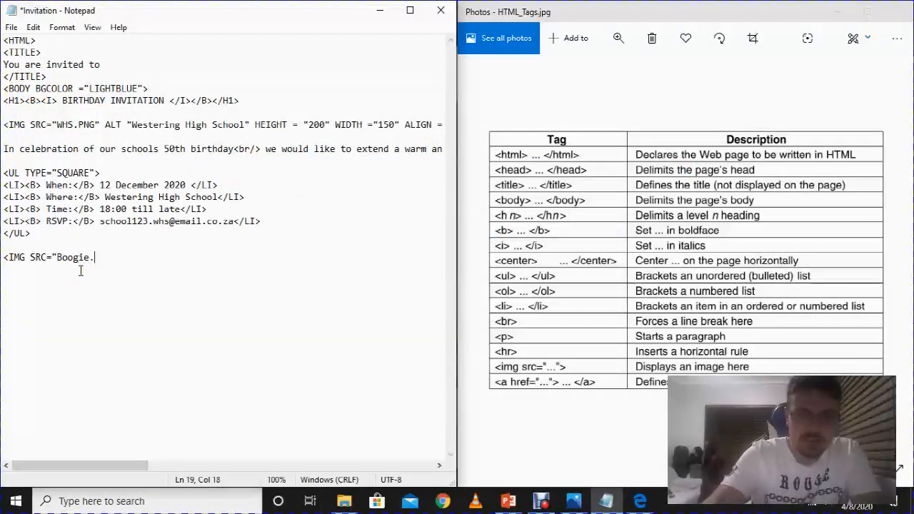
pyautogui.write('GIF')
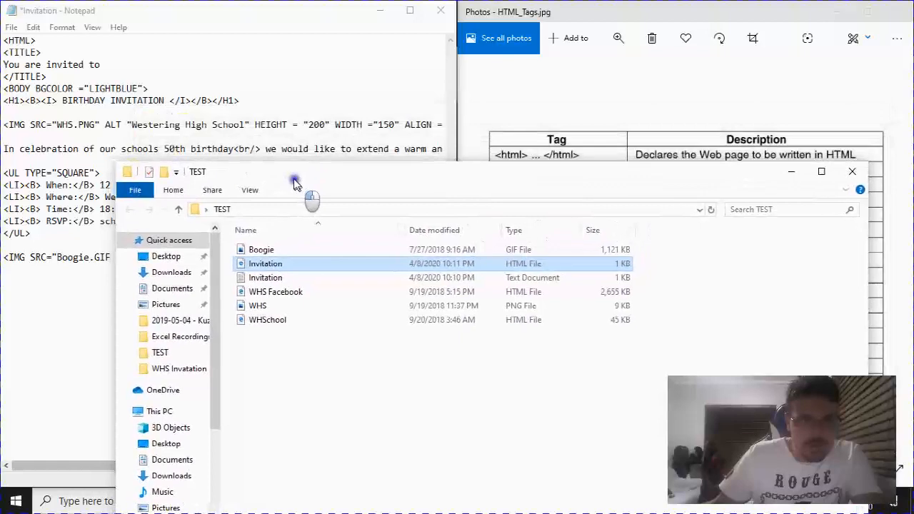
pyautogui.moveTo(703, 205)
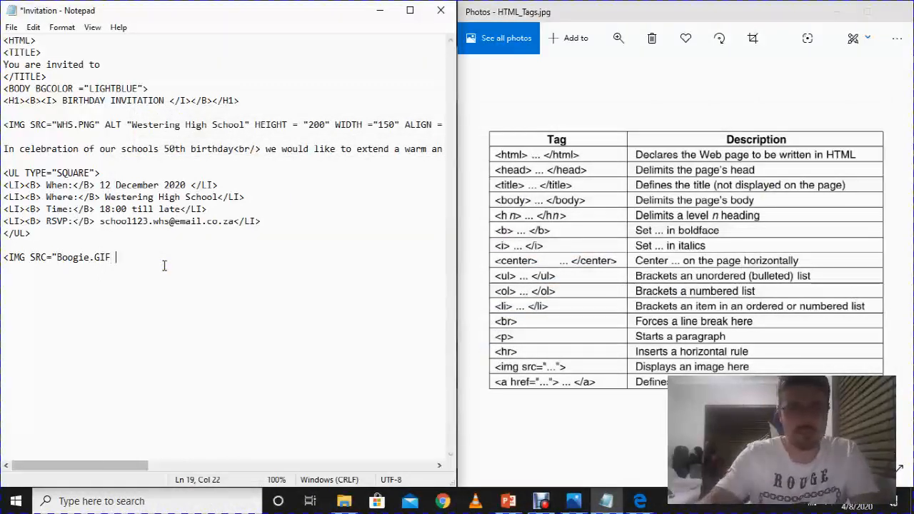
# Add the alt text "Dancing Person" to the Boogie.GIF image tag.
pyautogui.write('ALT')
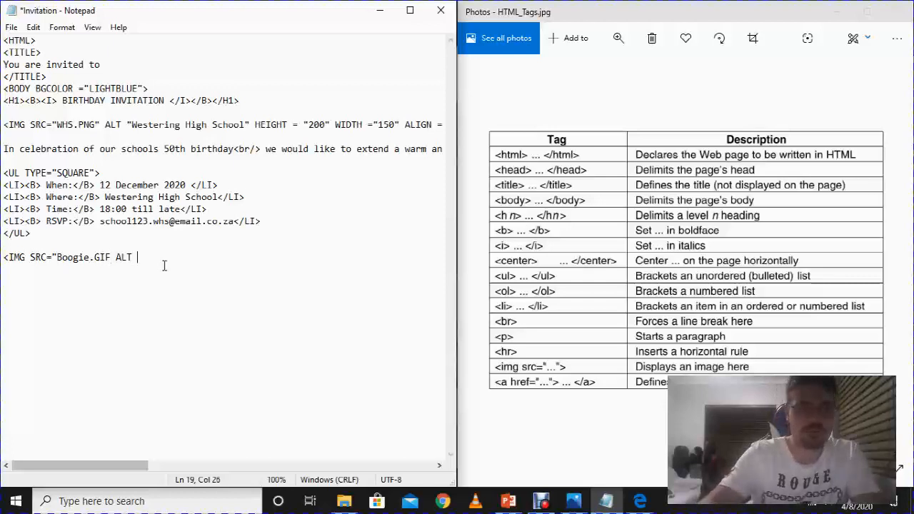
pyautogui.write('"Dancing')
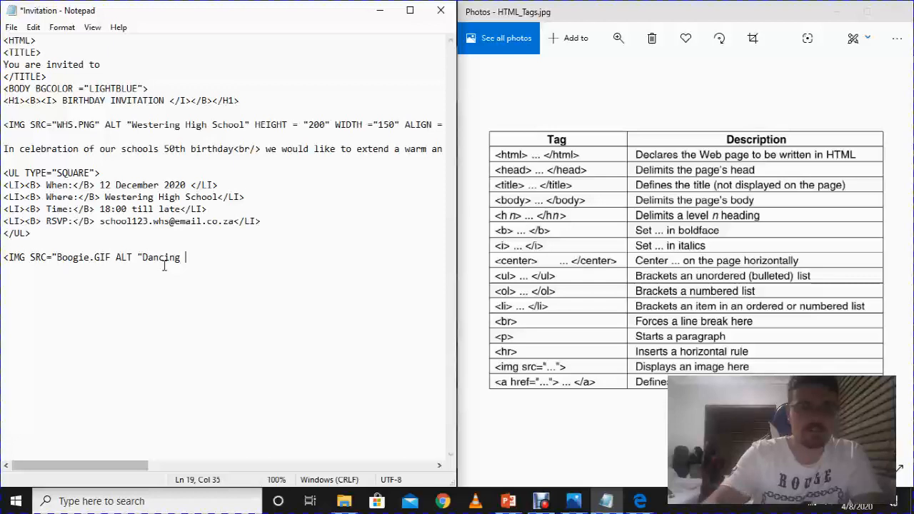
pyautogui.write('Perso')
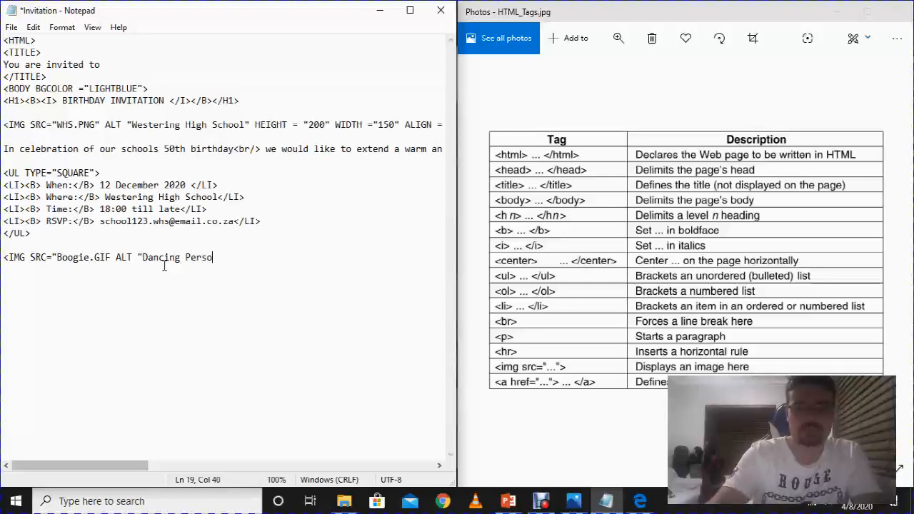
pyautogui.write('n"')
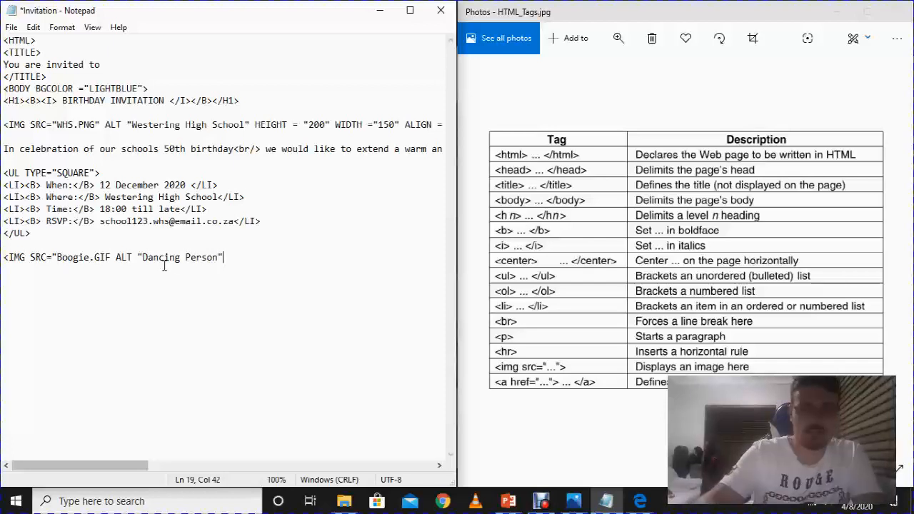
pyautogui.write('>')
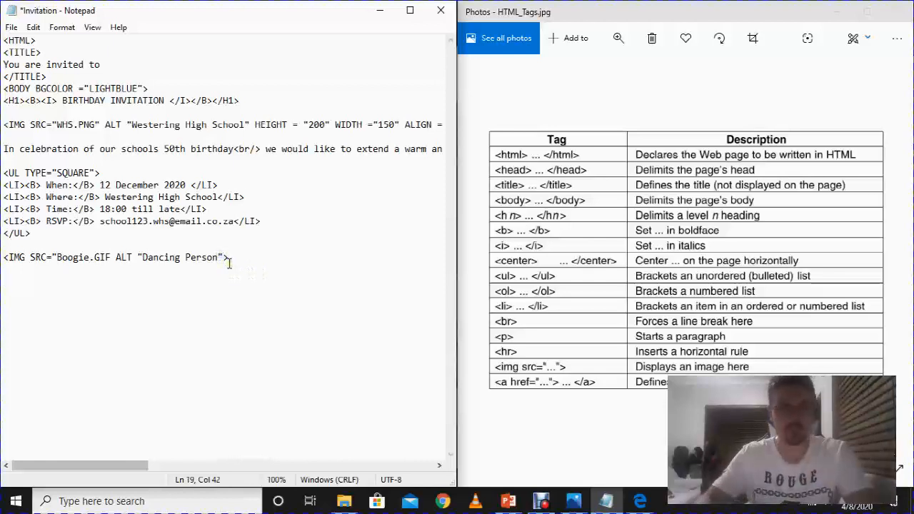
# Add ALIGN ="CENTER"> to center the image and close the tag.
pyautogui.write('AL')
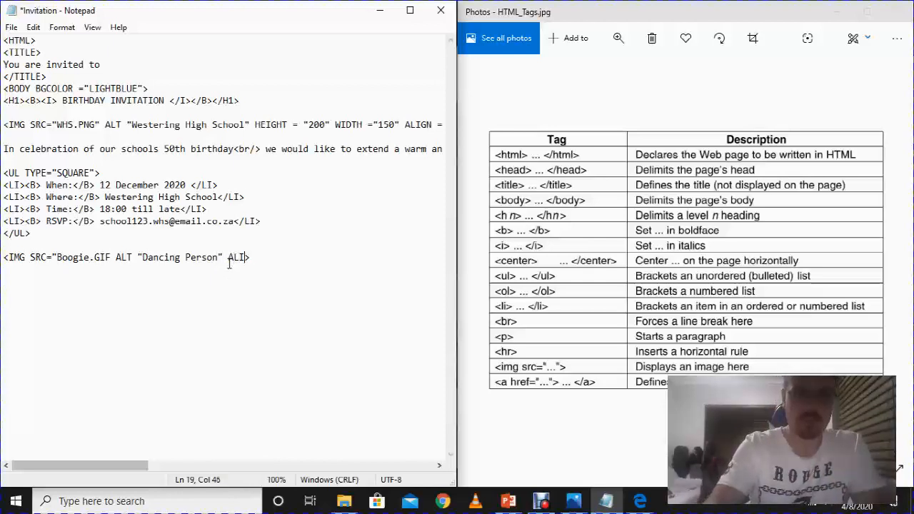
pyautogui.write('GN')
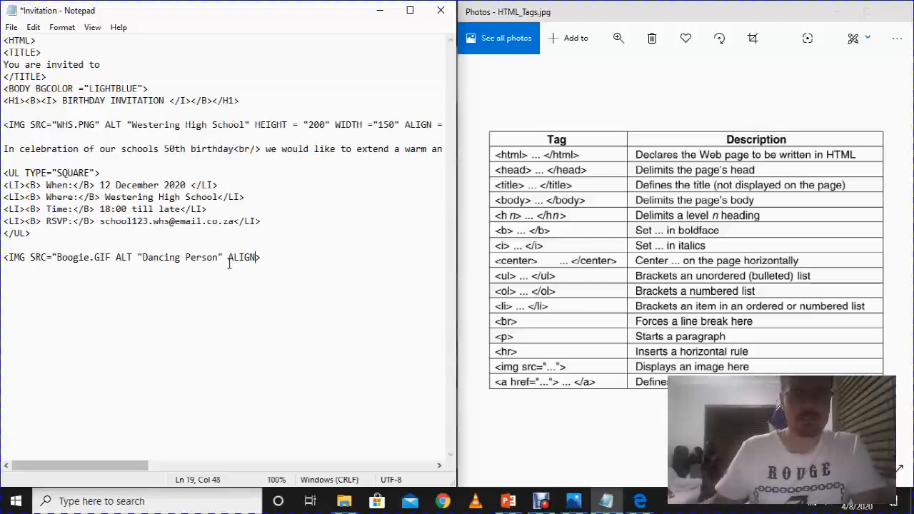
pyautogui.write('="')
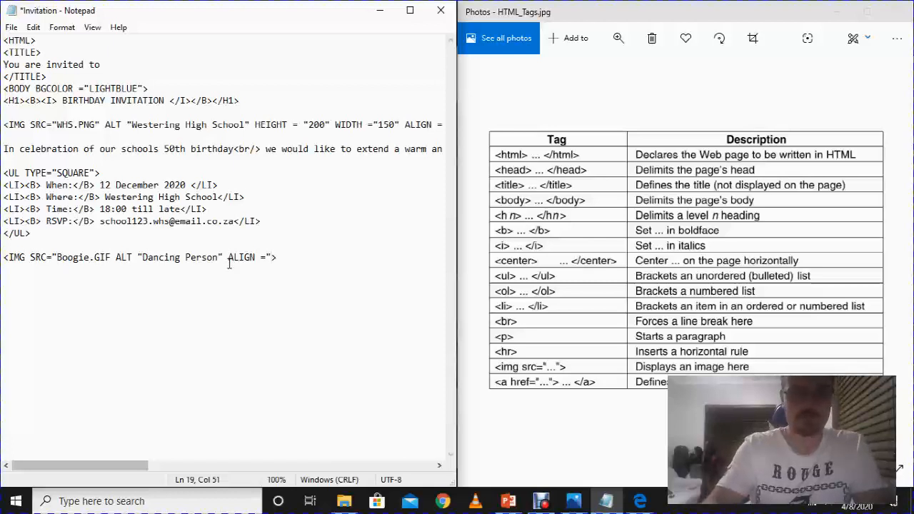
pyautogui.write('CENTER')
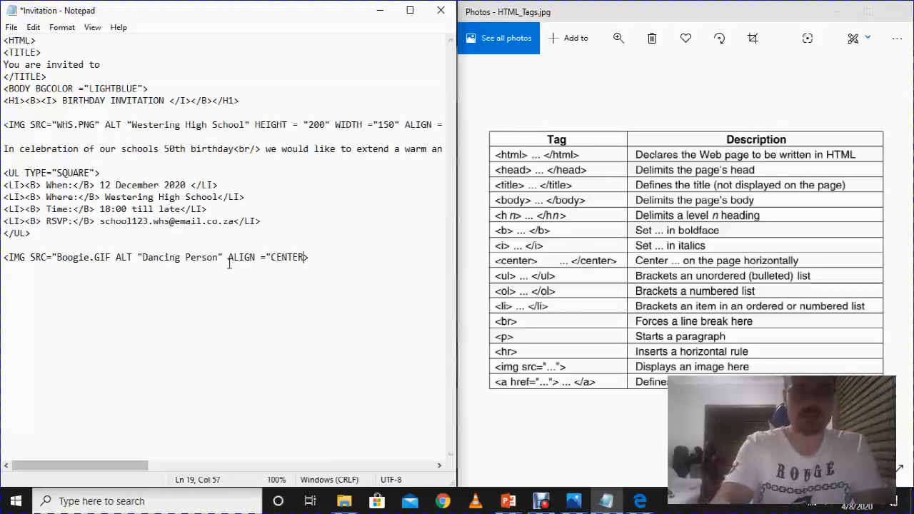
pyautogui.write('>')
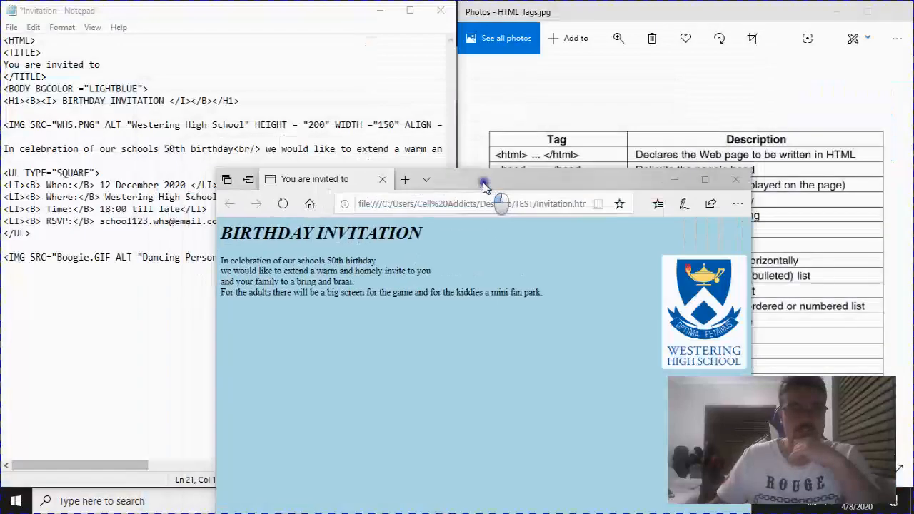
# Move the Edge invitation preview beside the code, then close Edge.
pyautogui.moveTo(484, 180); pyautogui.dragTo(541, 163)
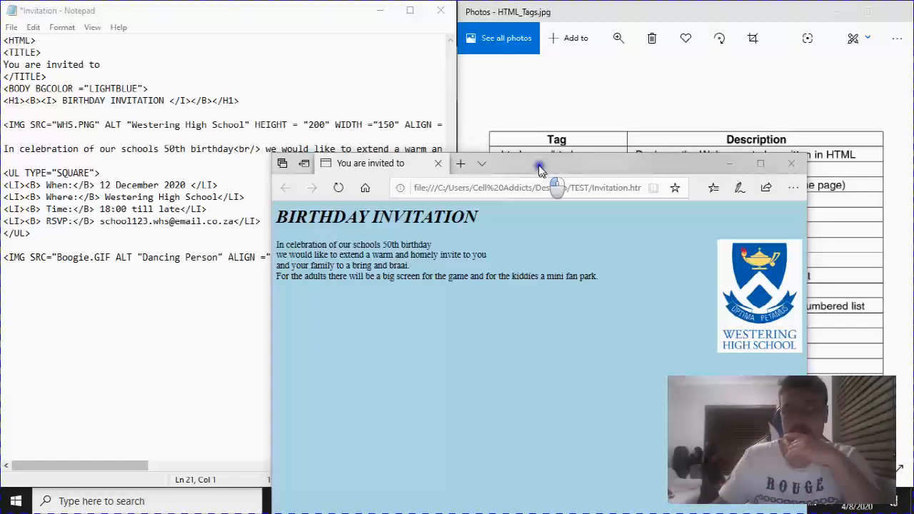
pyautogui.click(760, 163)
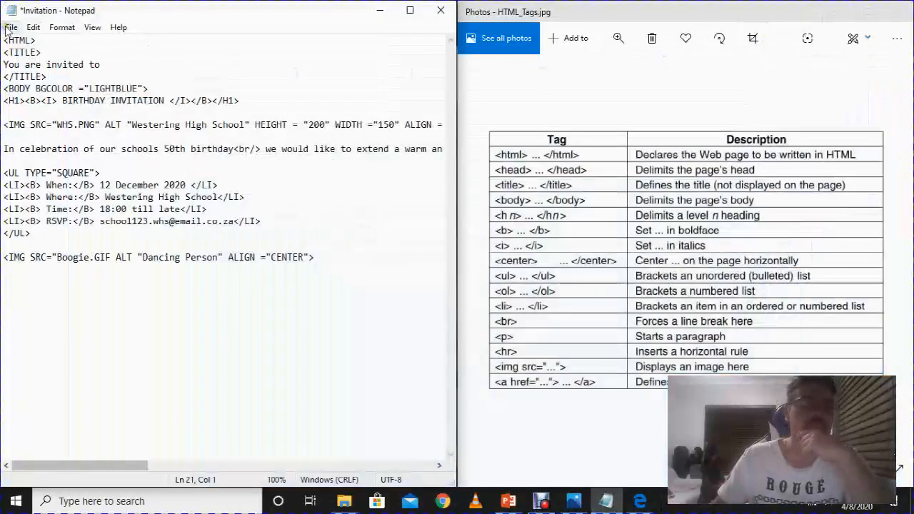
# Save the invitation code to the Invitation text file.
pyautogui.click(11, 27)
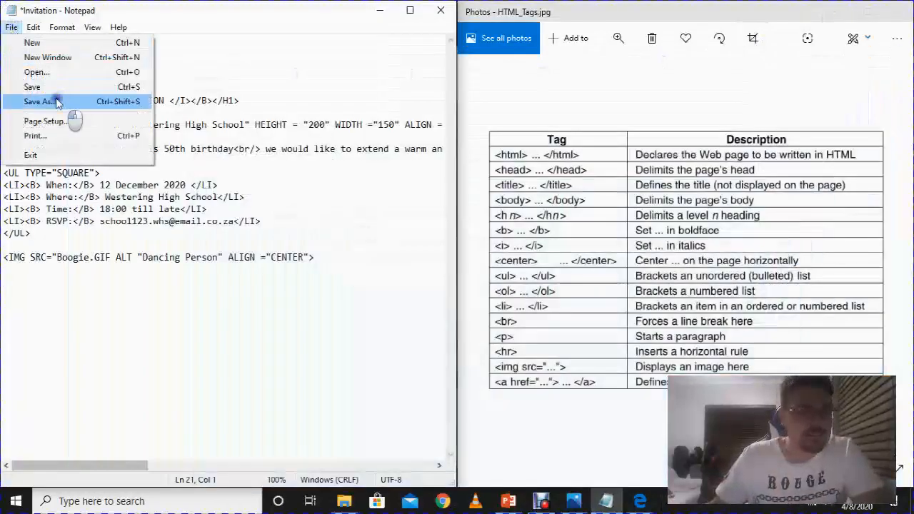
pyautogui.click(40, 101)
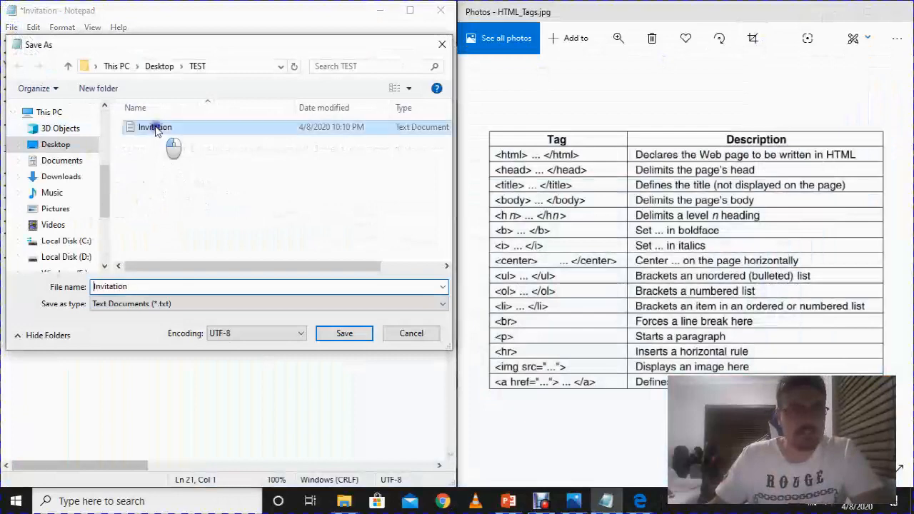
pyautogui.click(345, 333)
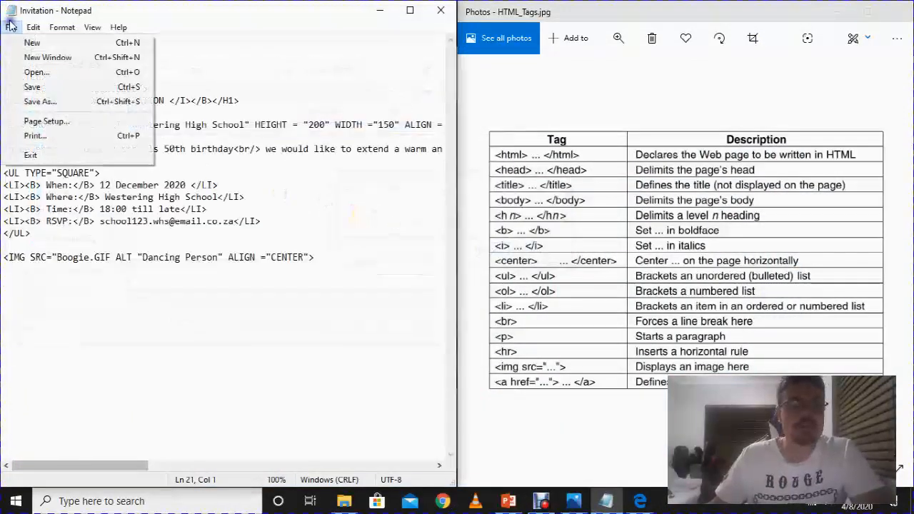
# Save the code over Invitation.html, confirming the replacement.
pyautogui.click(40, 101)
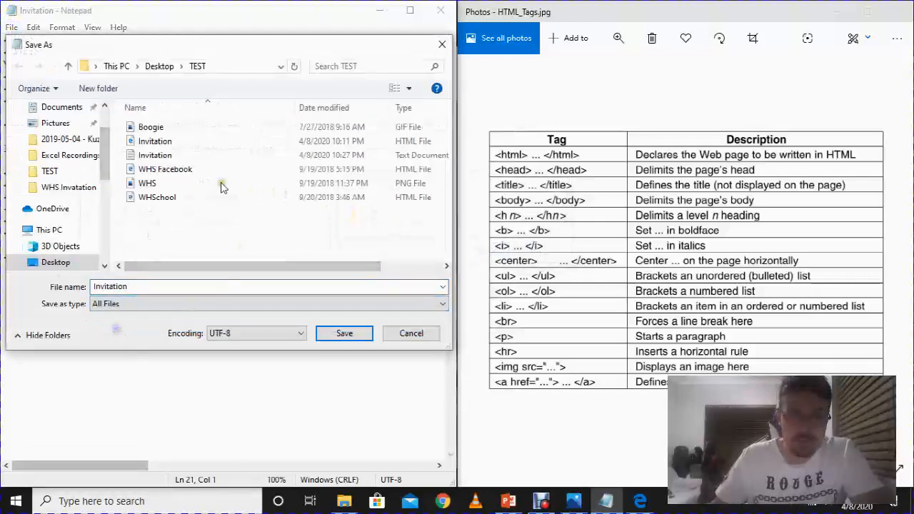
pyautogui.click(155, 140)
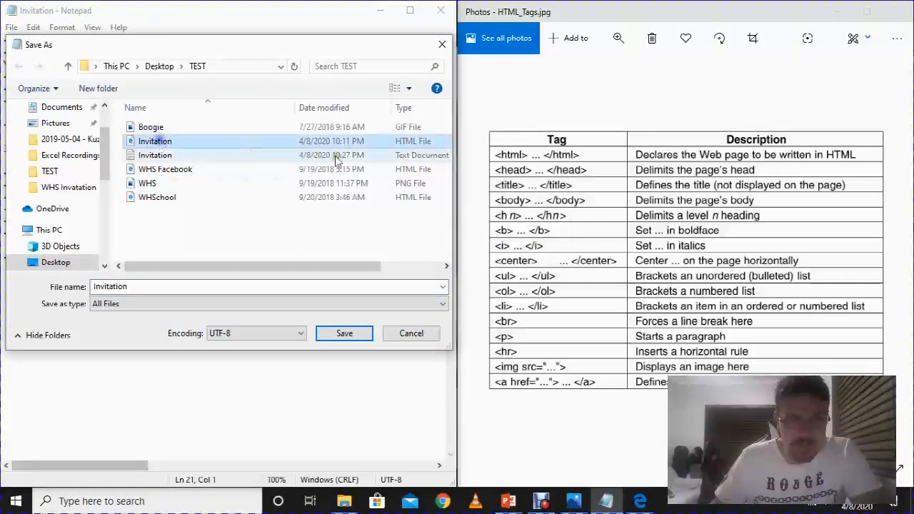
pyautogui.click(344, 333)
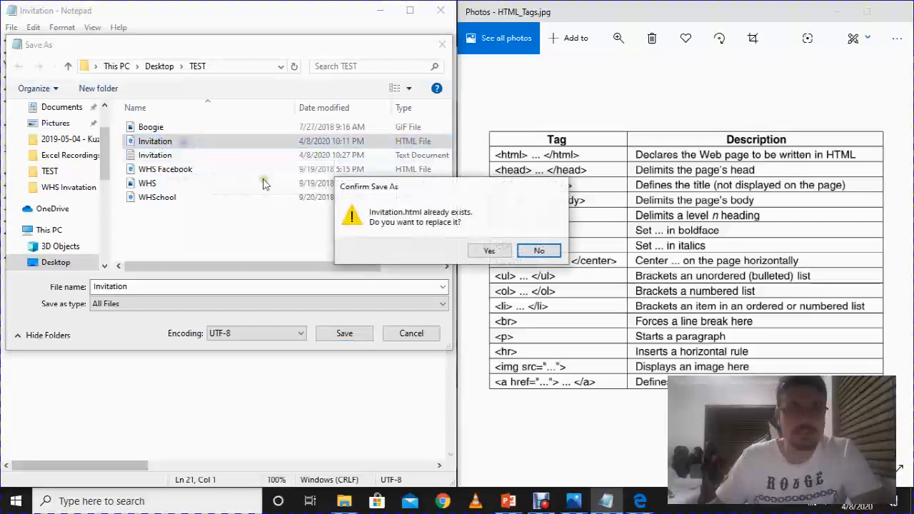
pyautogui.click(488, 250)
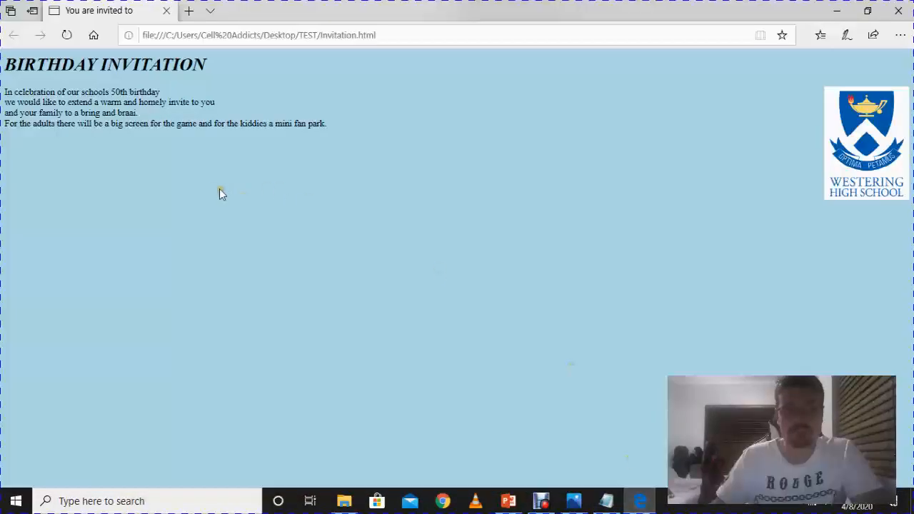
# Reload Invitation.html in Edge to show the When, Where, Time, RSVP bullets.
pyautogui.click(67, 35)
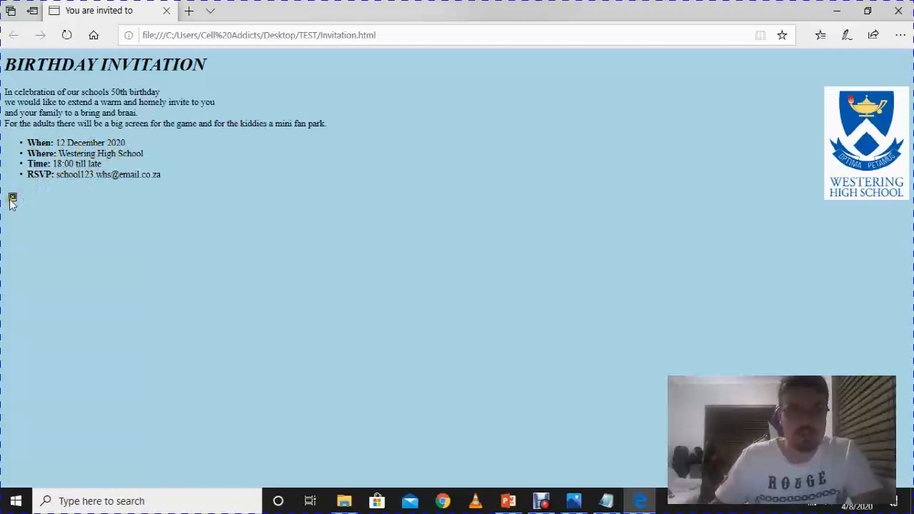
pyautogui.moveTo(126, 207)
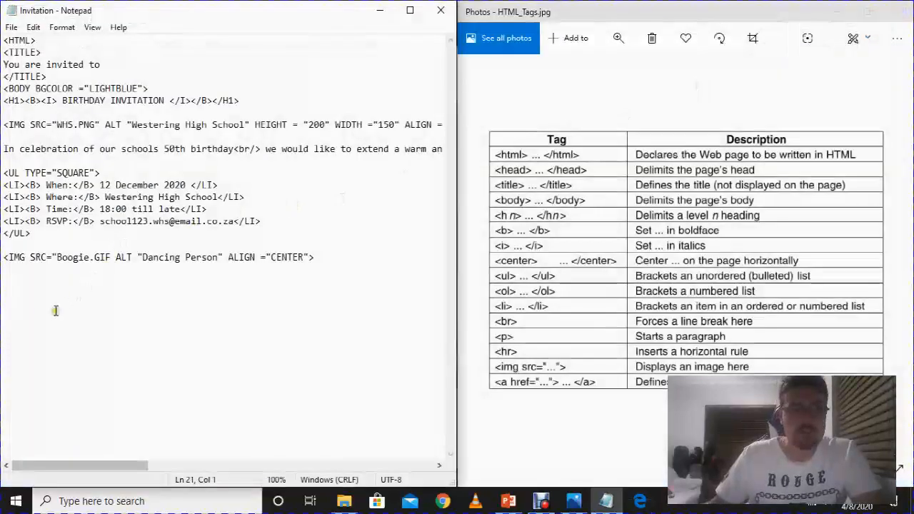
pyautogui.moveTo(215, 289)
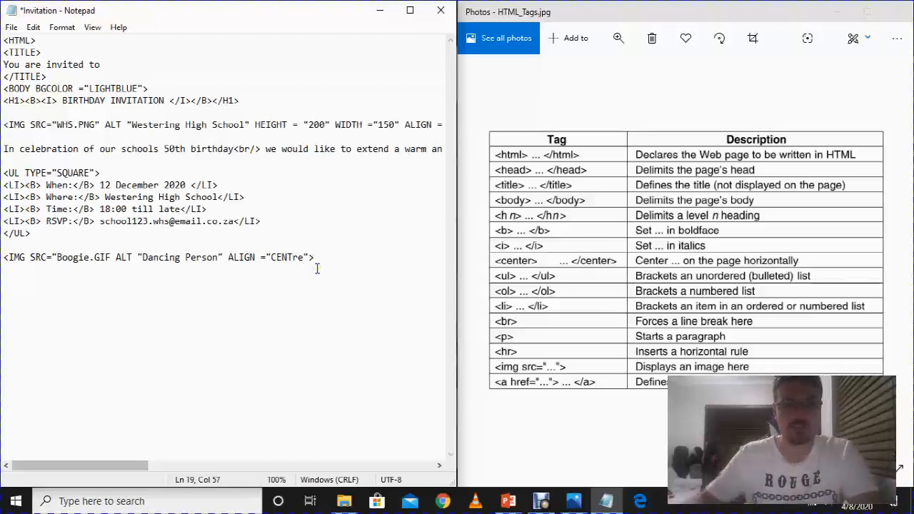
# Replace the mistyped ending so the alignment value reads CENTER.
pyautogui.press('BackSpace')
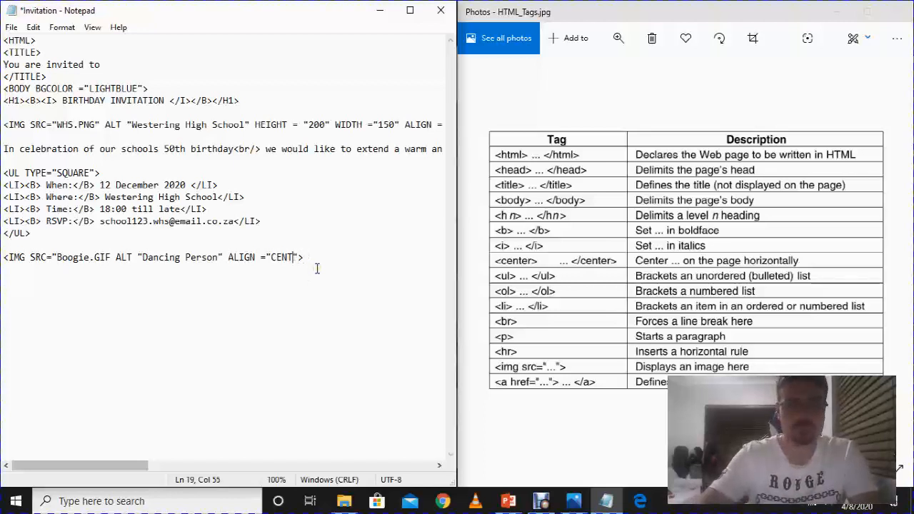
pyautogui.write('ER')
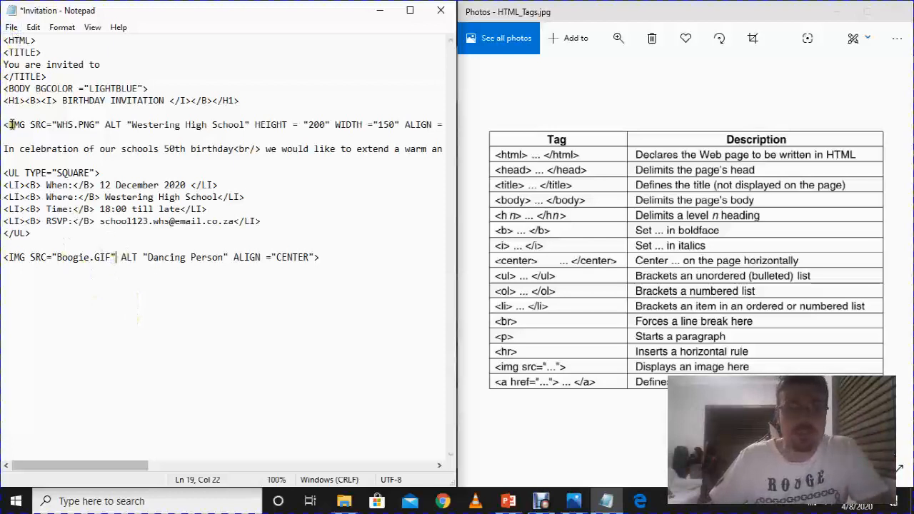
# Save the corrected code as All Files over Invitation.html, confirming replacement.
pyautogui.click(11, 28)
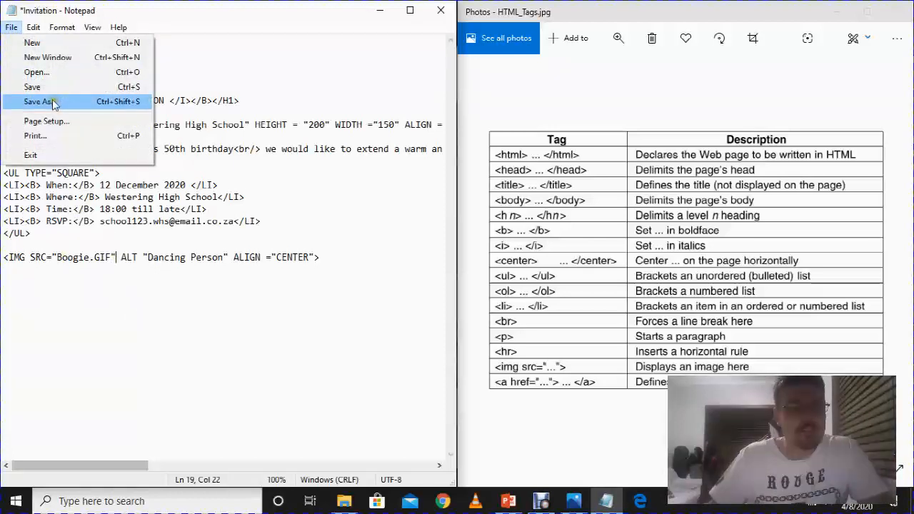
pyautogui.click(41, 101)
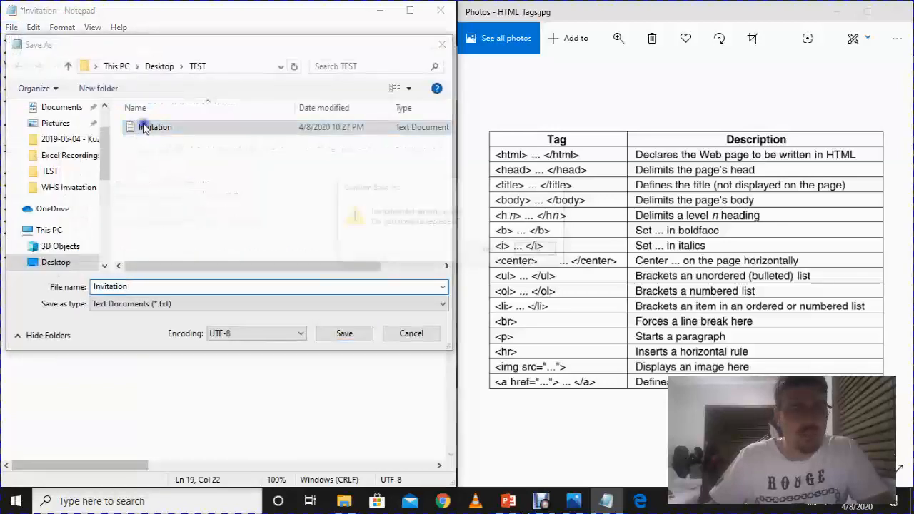
pyautogui.click(344, 334)
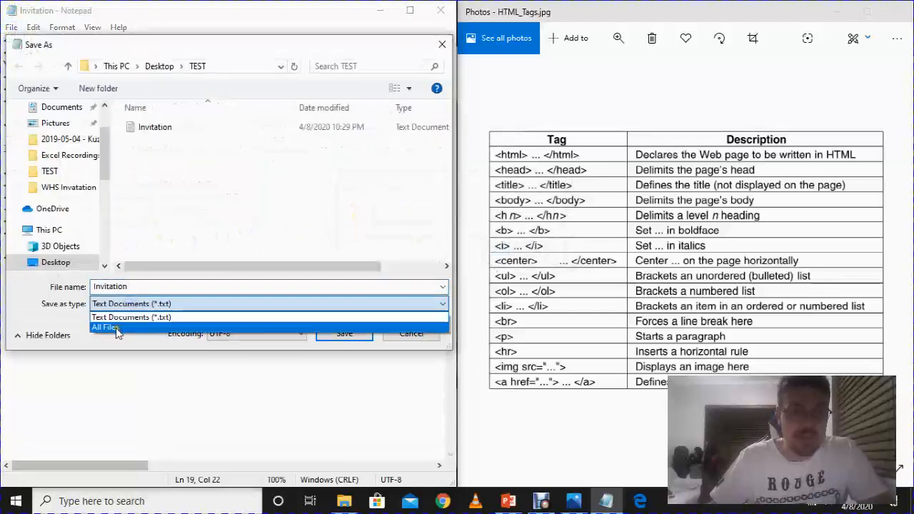
pyautogui.click(105, 317)
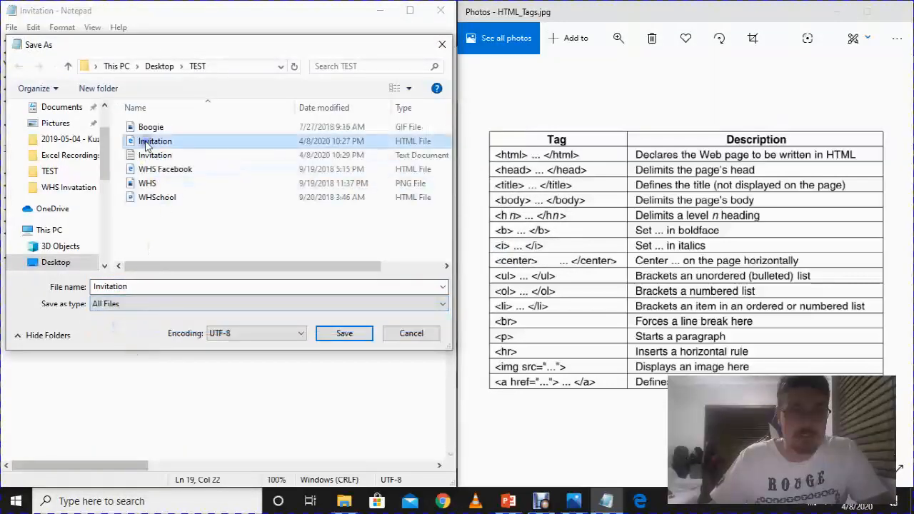
pyautogui.click(343, 333)
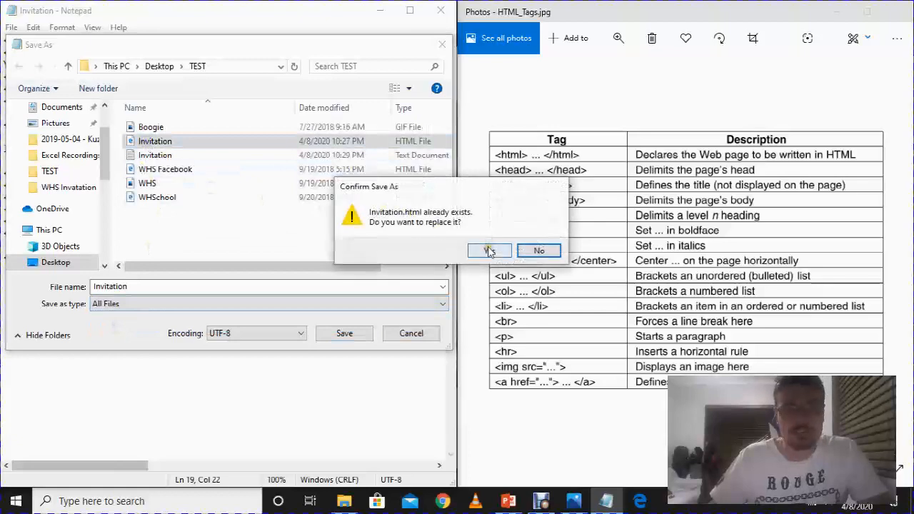
pyautogui.click(489, 251)
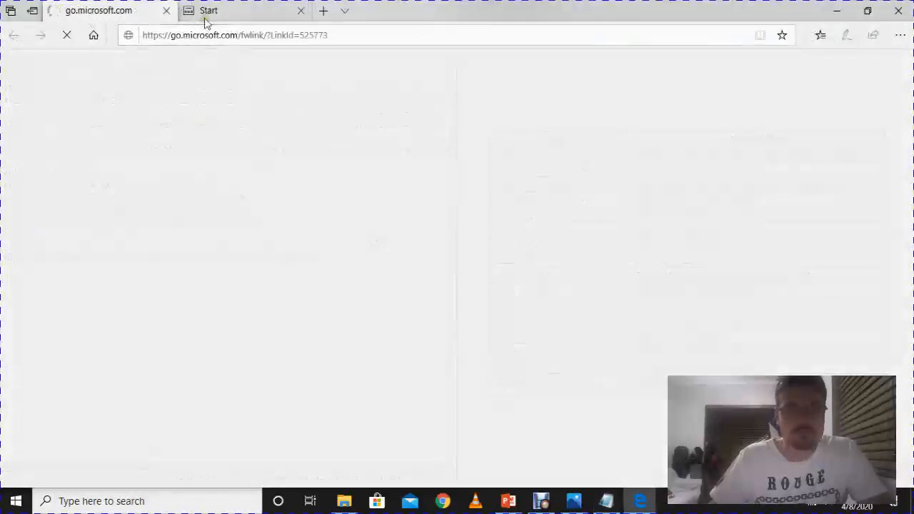
# Open Invitation.html from the TEST folder in the browser.
pyautogui.click(898, 11)
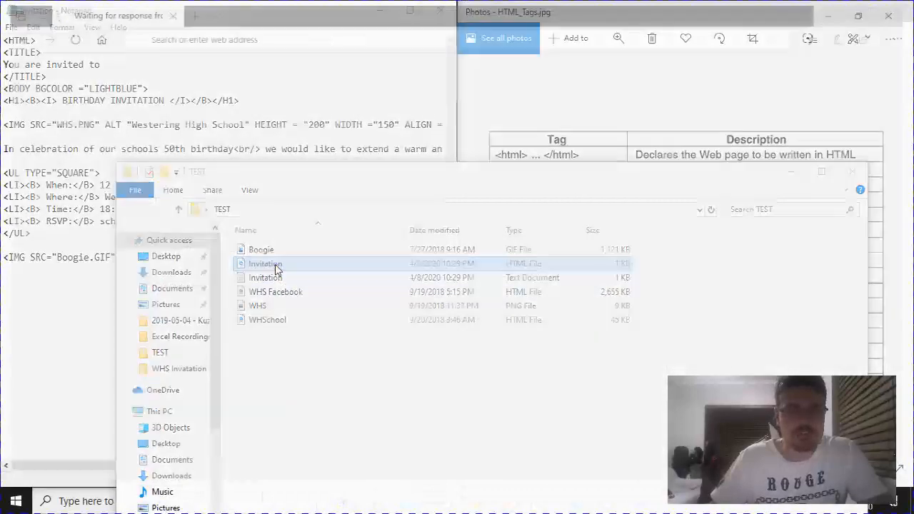
pyautogui.doubleClick(266, 263)
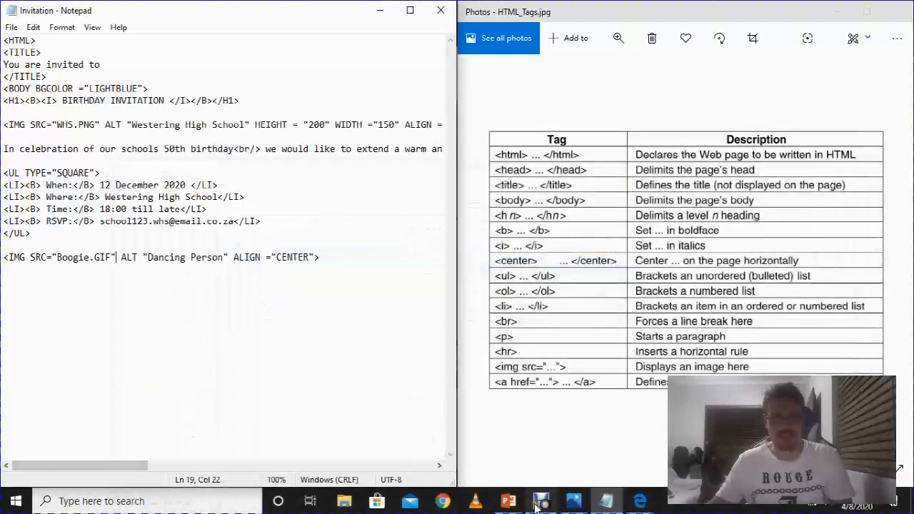
pyautogui.moveTo(541, 501)
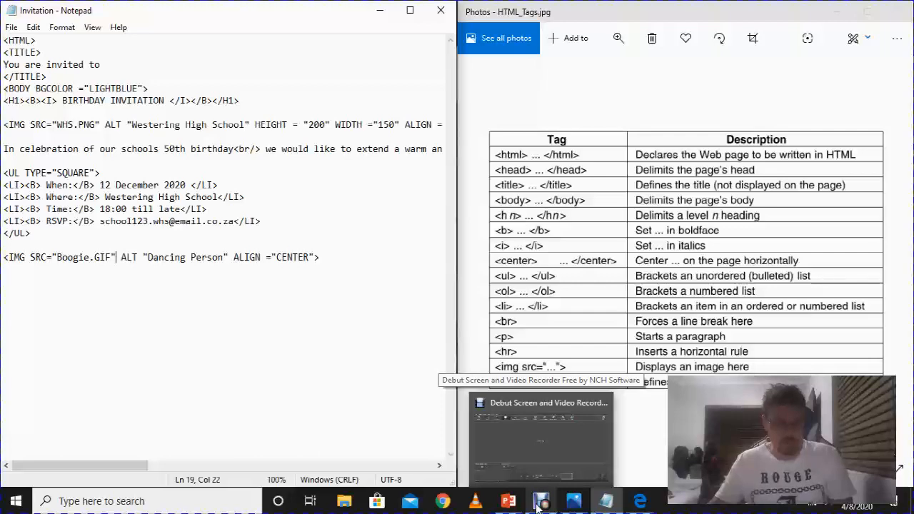
pyautogui.click(541, 500)
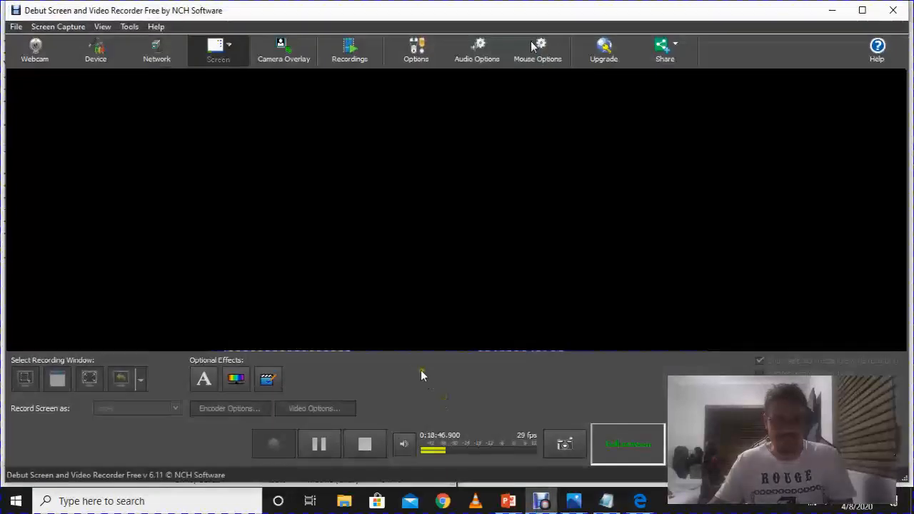